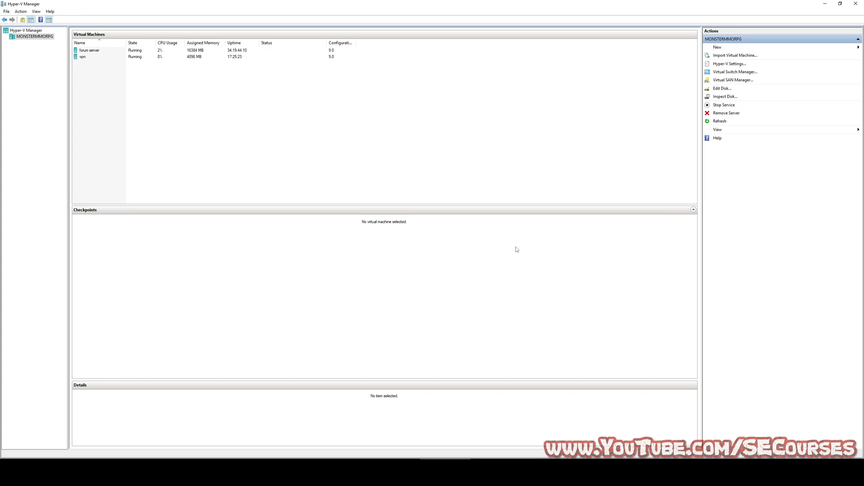
pyautogui.moveTo(518, 248)
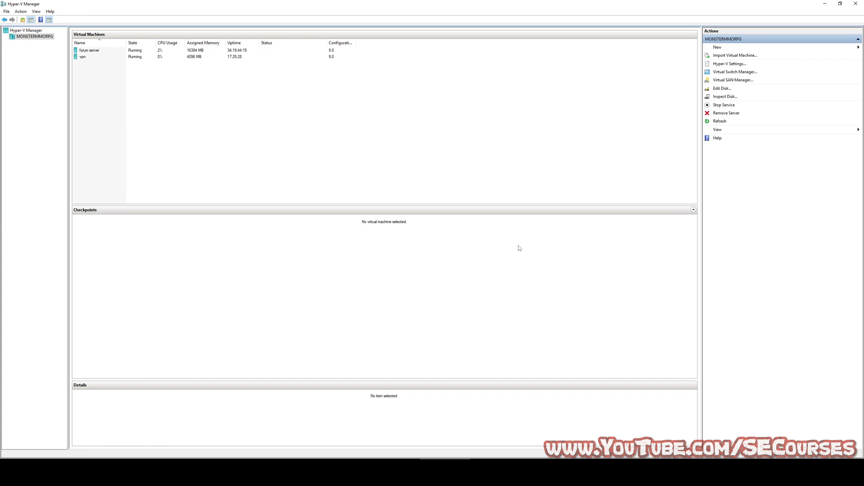
pyautogui.moveTo(519, 246)
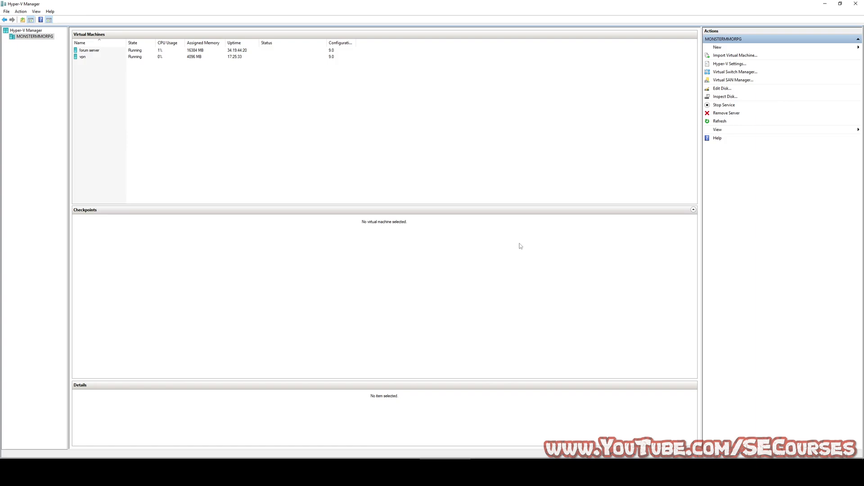
pyautogui.moveTo(521, 241)
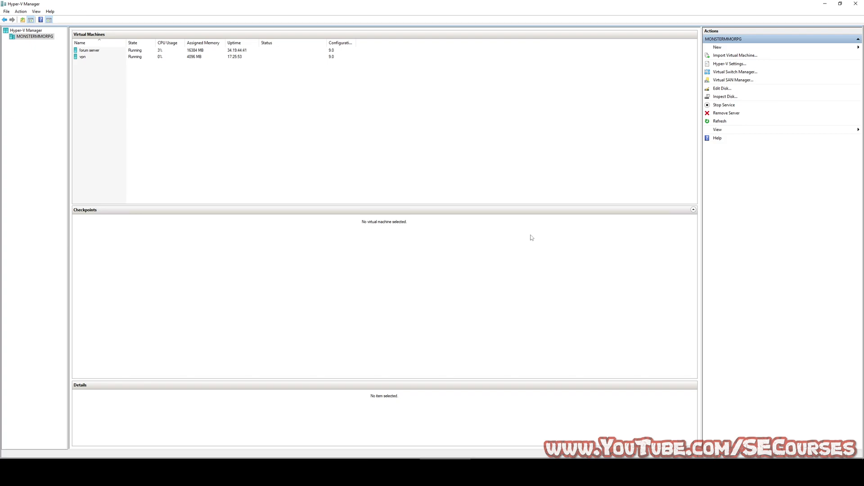
pyautogui.moveTo(540, 232)
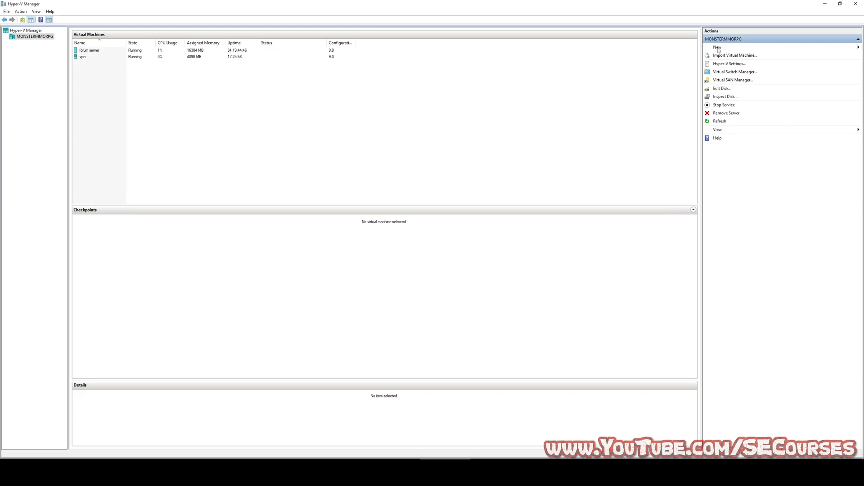
# - Start the New Virtual Machine wizard and name the VM 'test vpn'
pyautogui.click(717, 47)
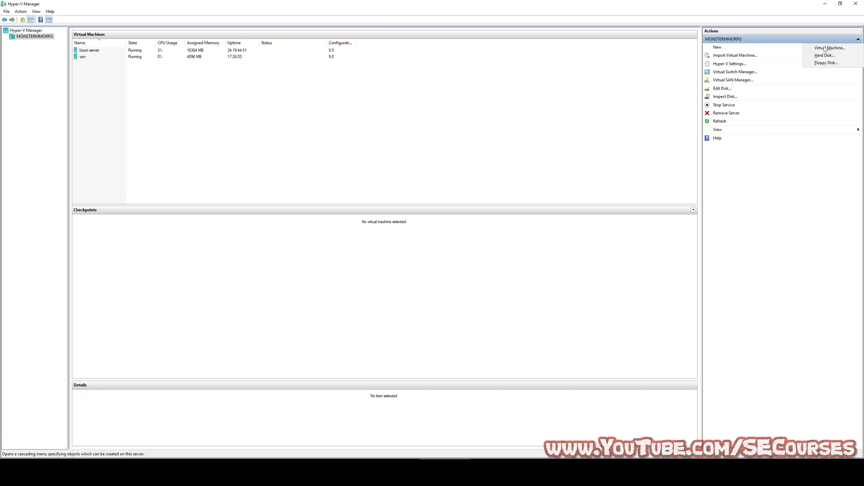
pyautogui.click(831, 48)
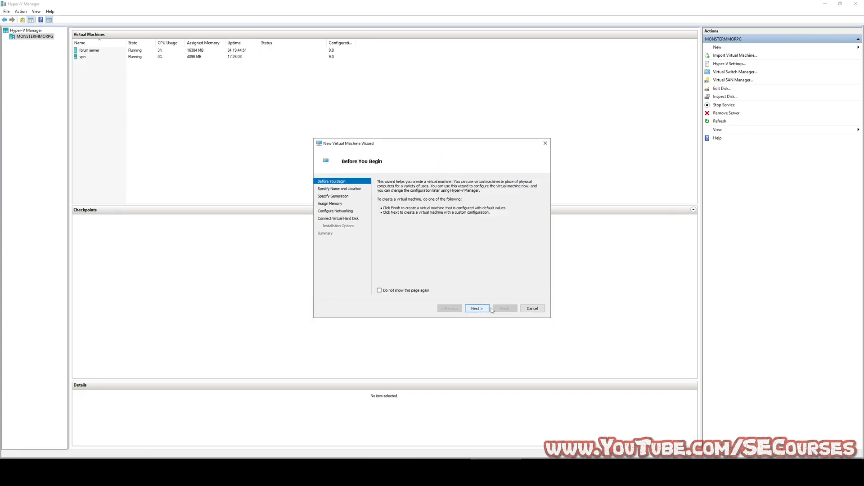
pyautogui.click(476, 308)
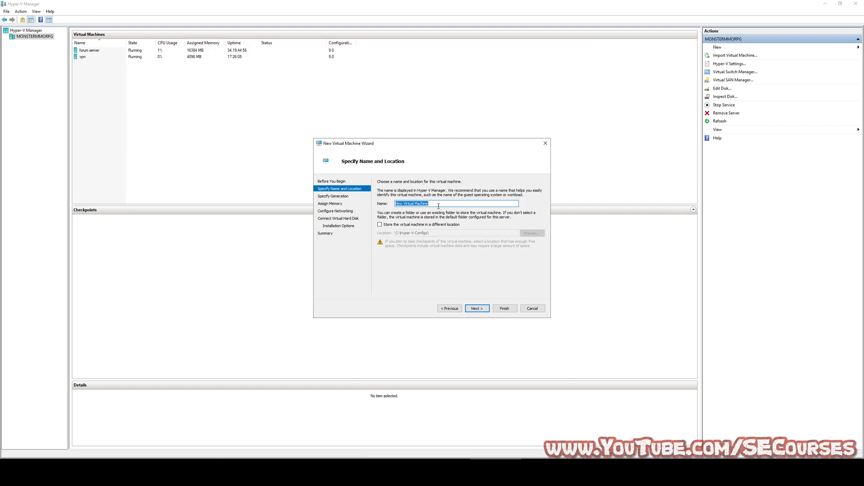
pyautogui.write('test vpn')
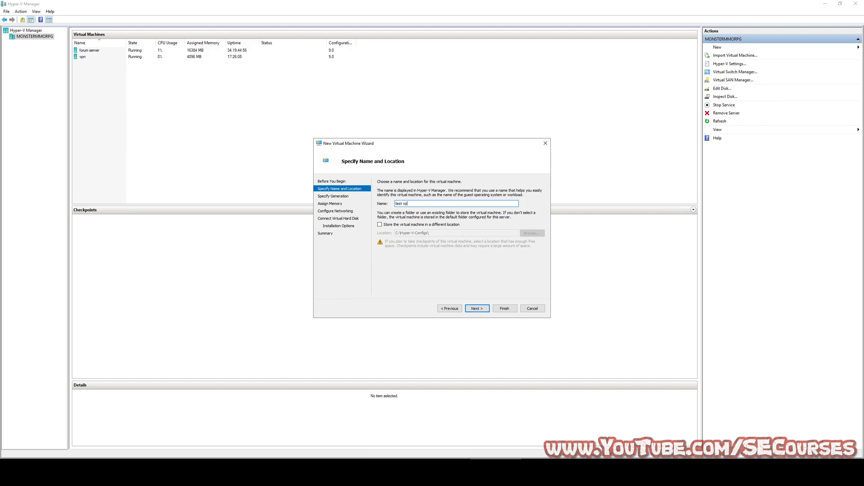
pyautogui.click(476, 307)
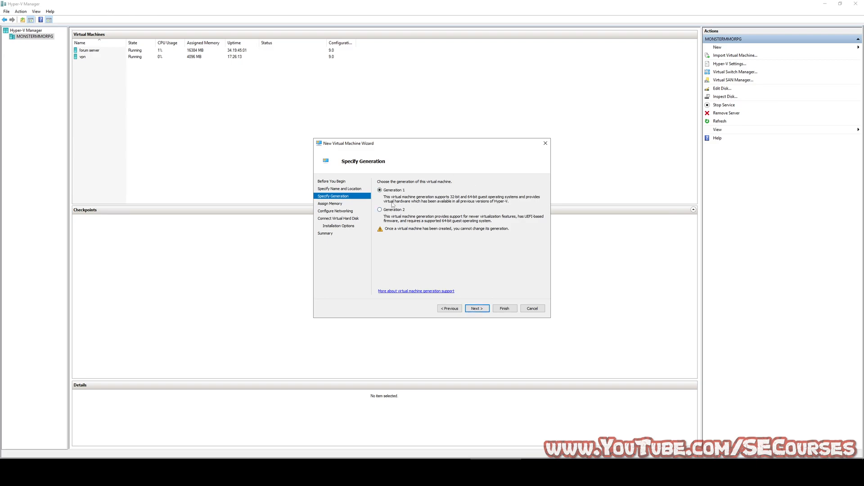
# - Choose Generation 2, 4096 MB memory, New Virtual Switch, and the default new disk
pyautogui.click(379, 210)
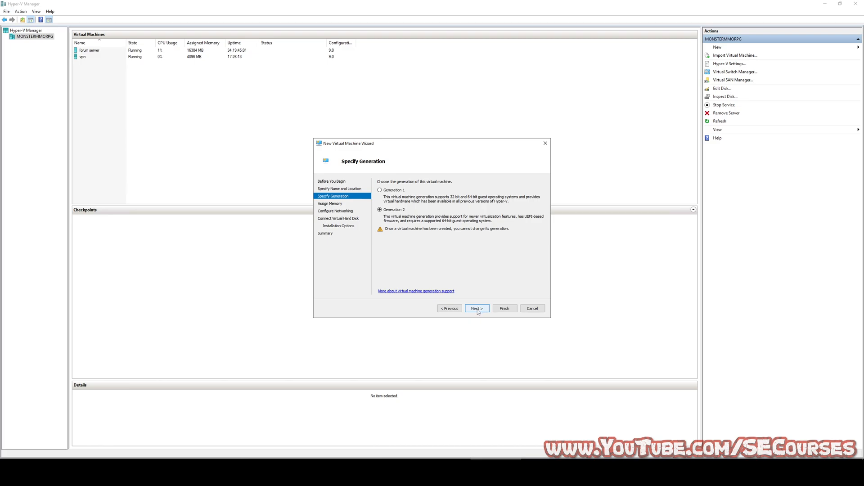
pyautogui.click(476, 308)
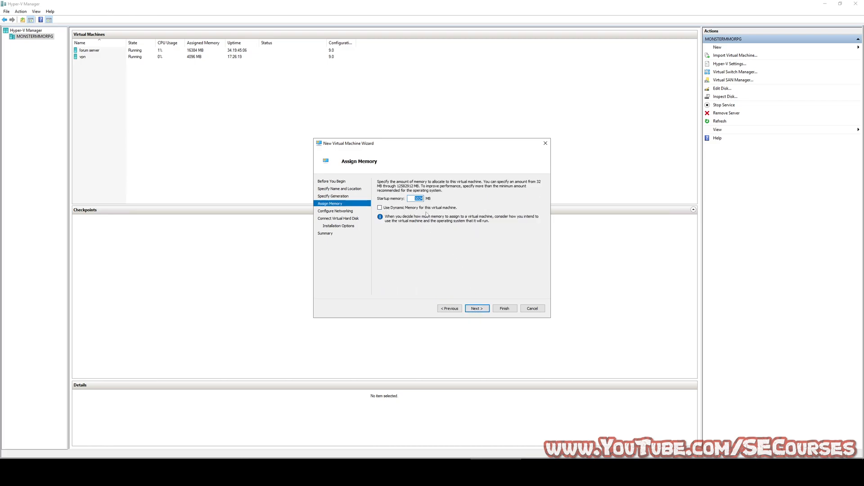
pyautogui.write('4096')
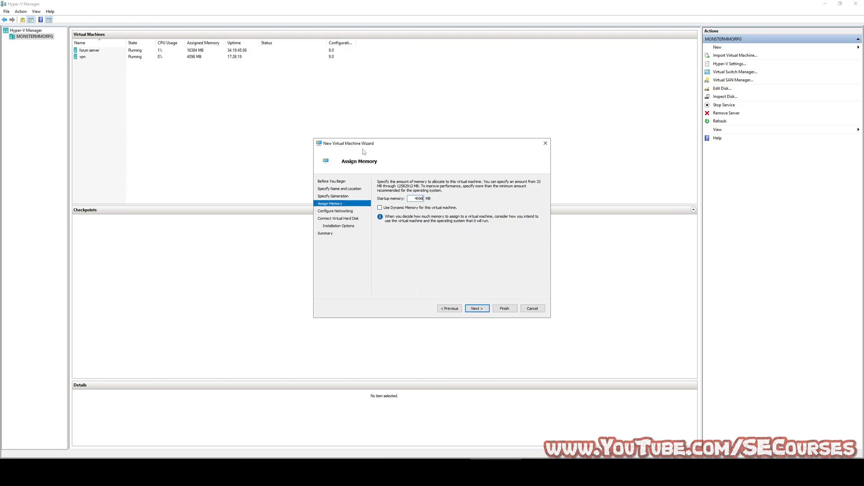
pyautogui.click(476, 308)
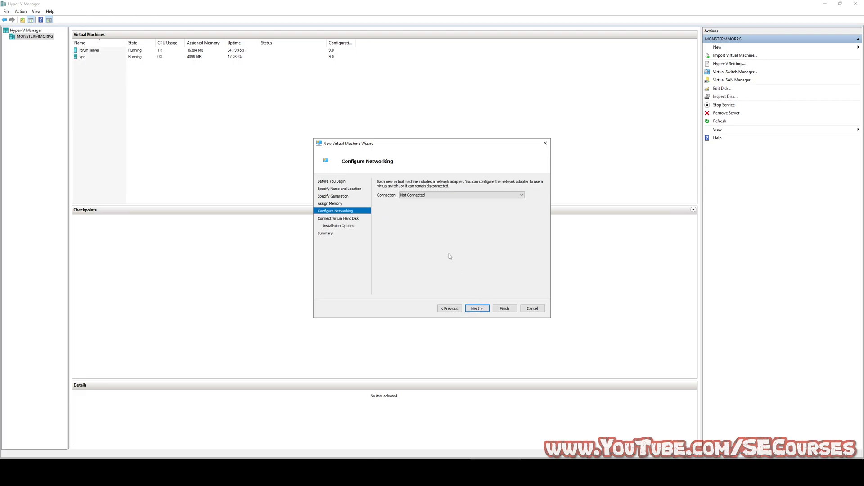
pyautogui.click(461, 195)
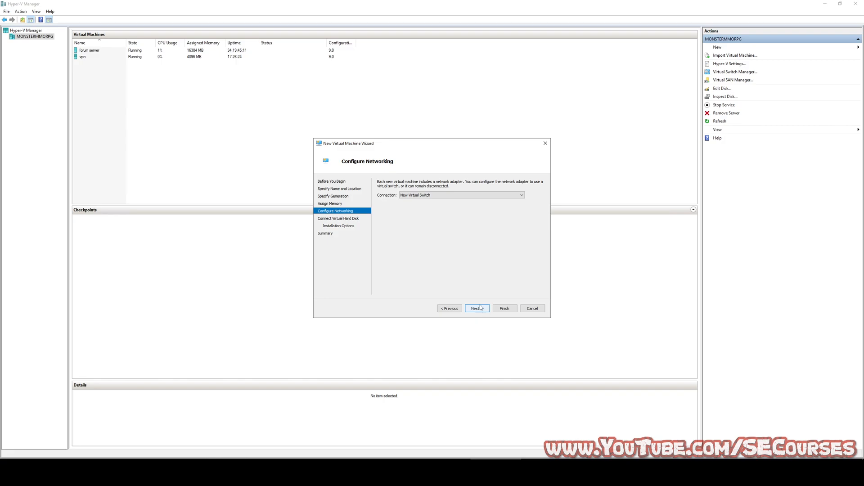
pyautogui.click(476, 308)
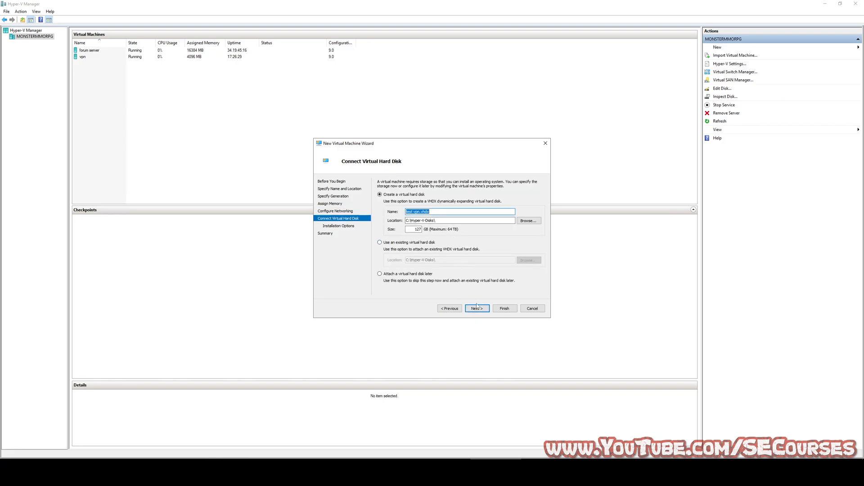
pyautogui.click(476, 308)
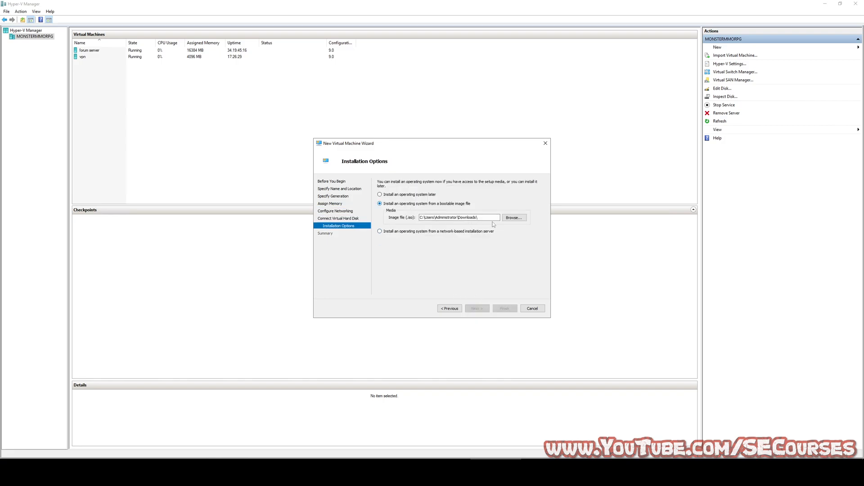
# - Attach the Windows Server evaluation ISO from Downloads and finish creating test vpn
pyautogui.click(513, 217)
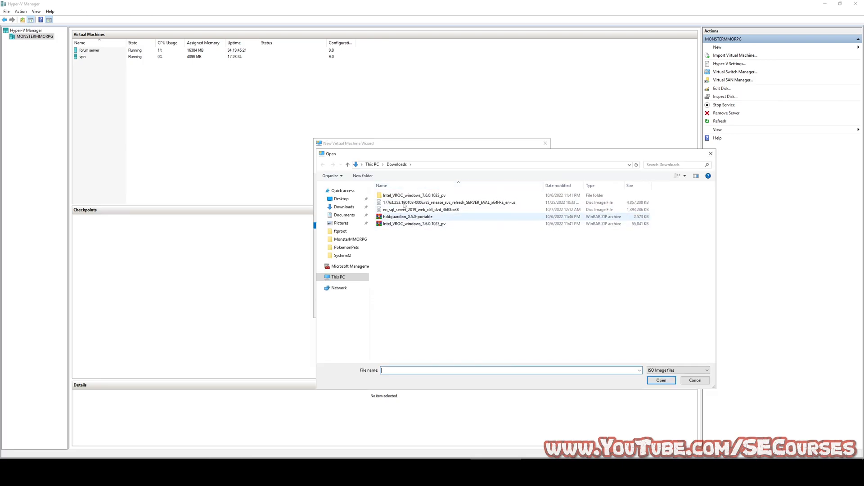
pyautogui.click(452, 202)
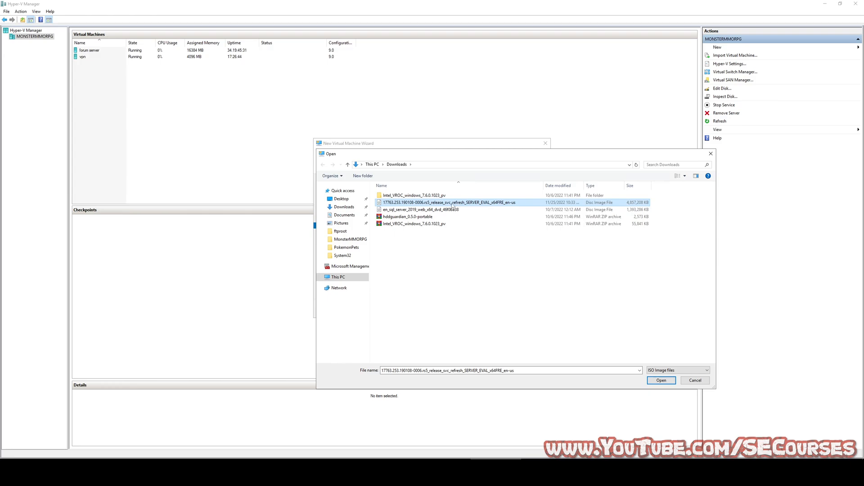
pyautogui.click(661, 380)
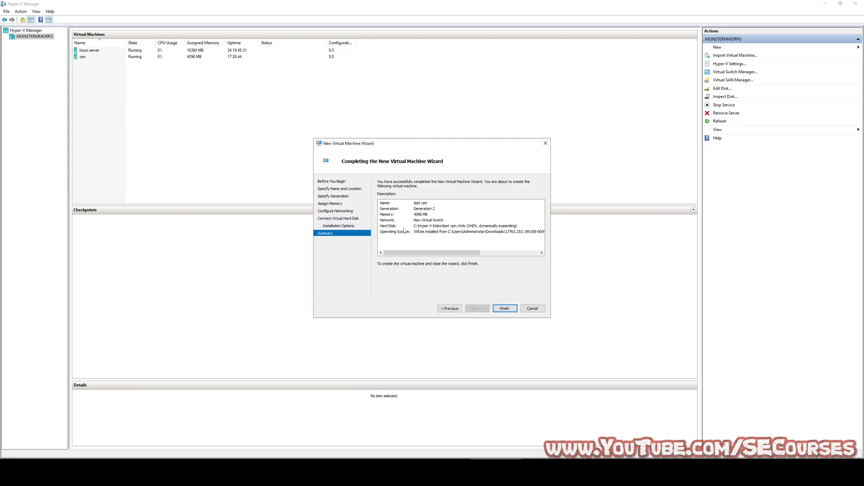
pyautogui.click(503, 307)
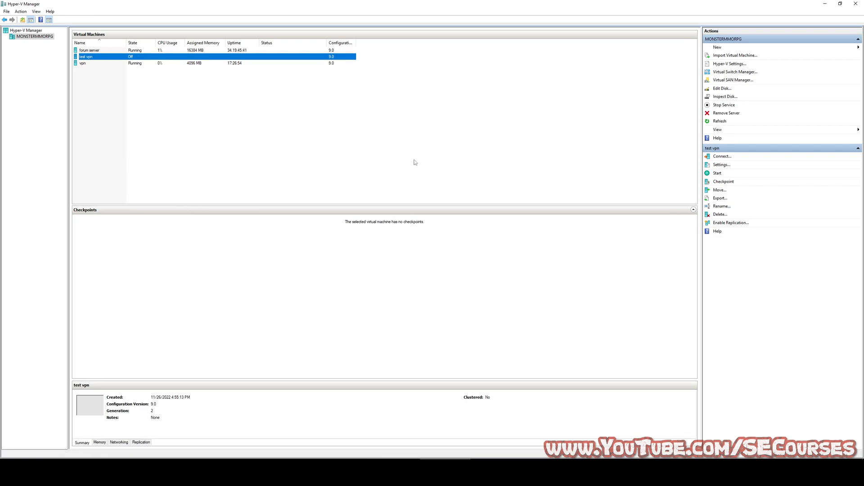
# - Connect to and start the test vpn VM so Windows Server setup begins
pyautogui.click(718, 172)
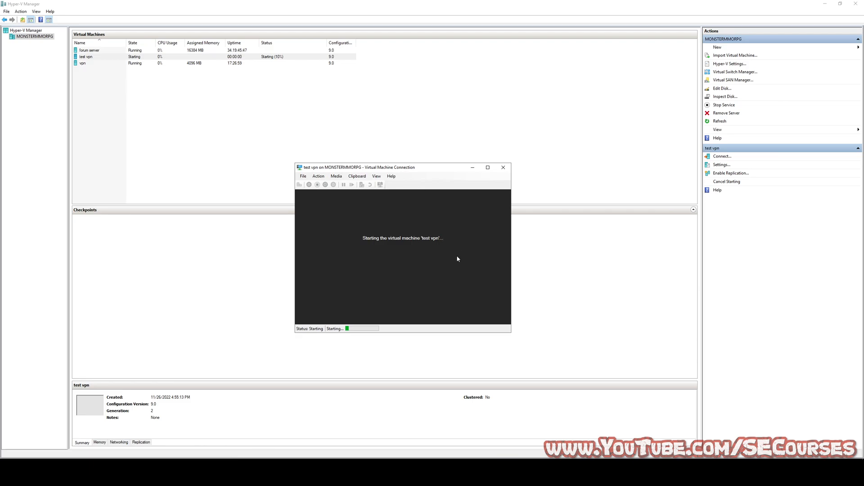
pyautogui.moveTo(370, 266)
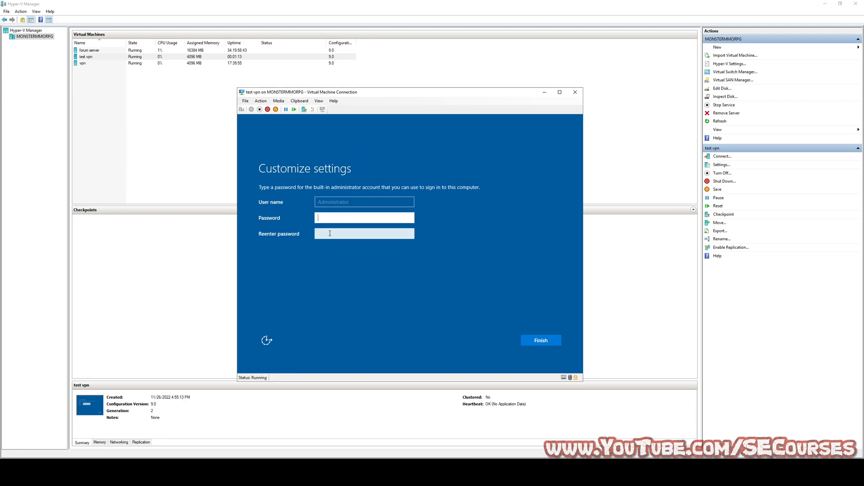
# - Fill both administrator password fields with the clipboard password and confirm
pyautogui.click(299, 100)
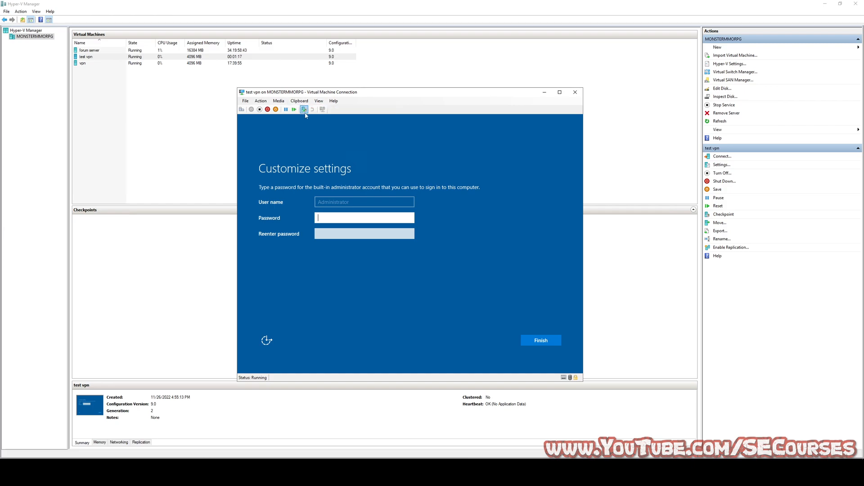
pyautogui.click(299, 101)
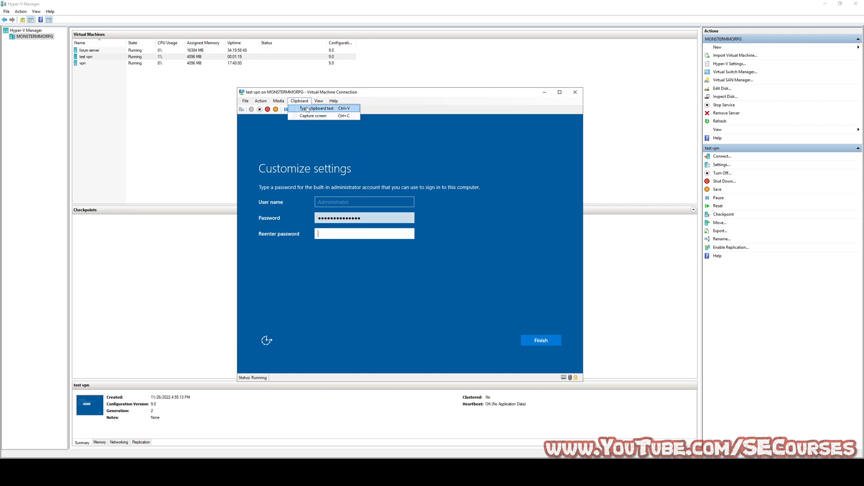
pyautogui.click(540, 340)
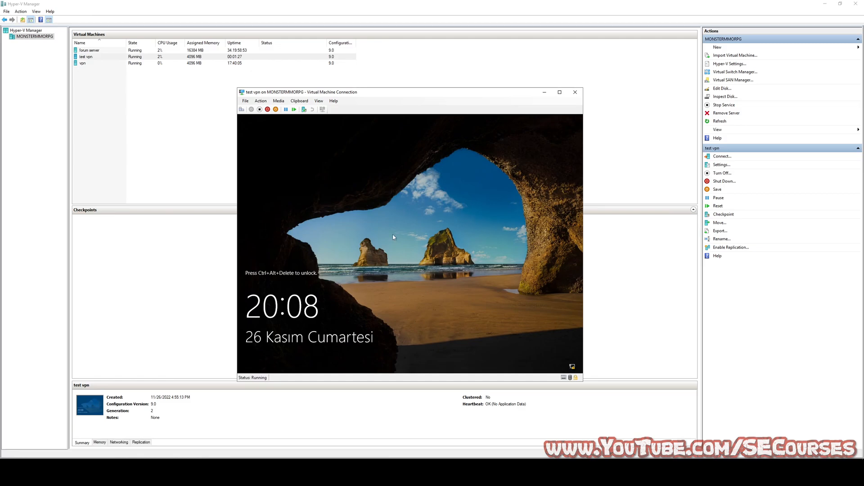
# - Send Ctrl+Alt+Delete and sign in as Administrator with the password
pyautogui.click(260, 101)
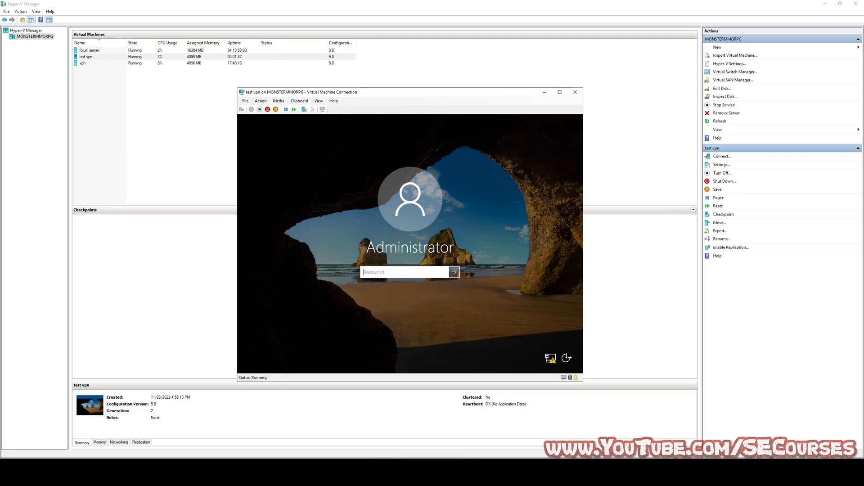
pyautogui.click(299, 101)
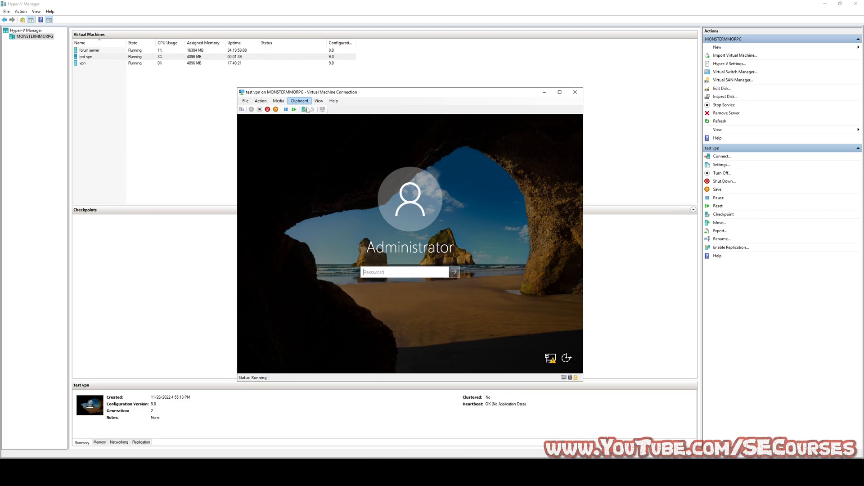
pyautogui.write('password')
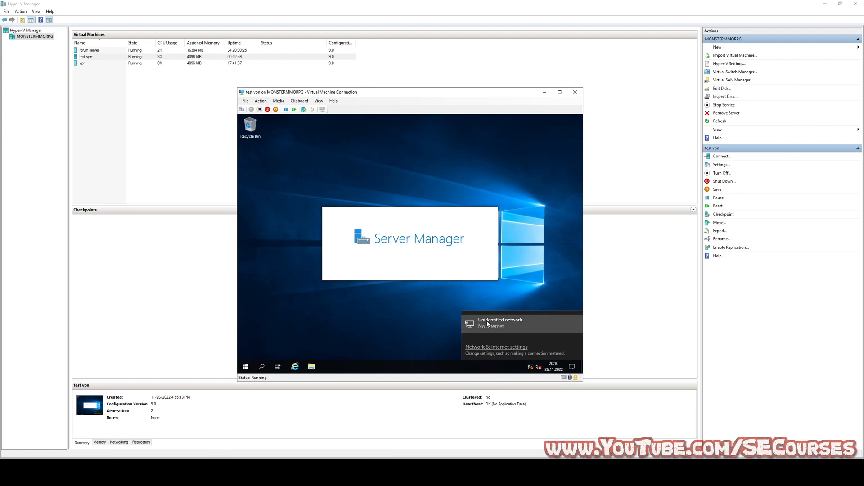
pyautogui.moveTo(410, 166)
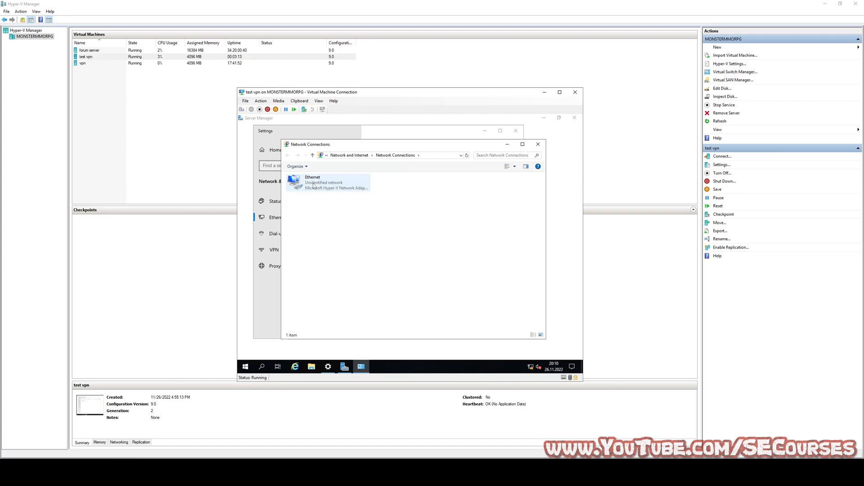
# - Set the Ethernet adapter's IPv4 to a static address with DNS 8.8.8.8 and 8.8.4.4
pyautogui.click(328, 182)
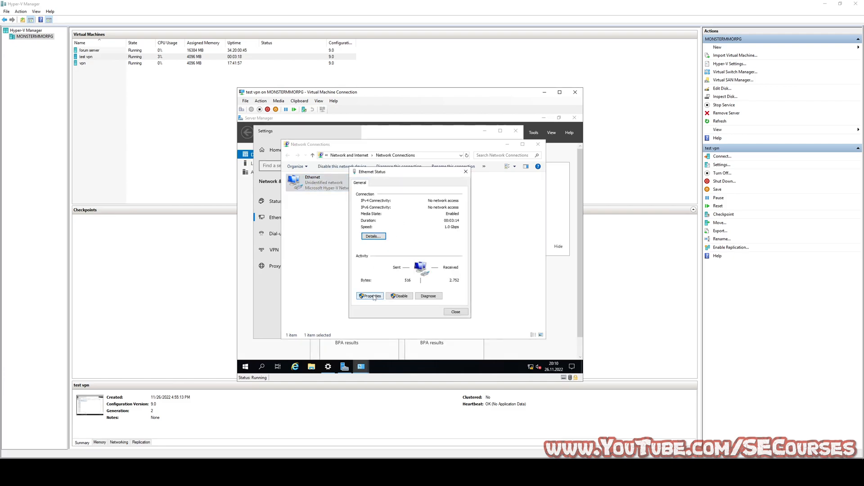
pyautogui.click(371, 296)
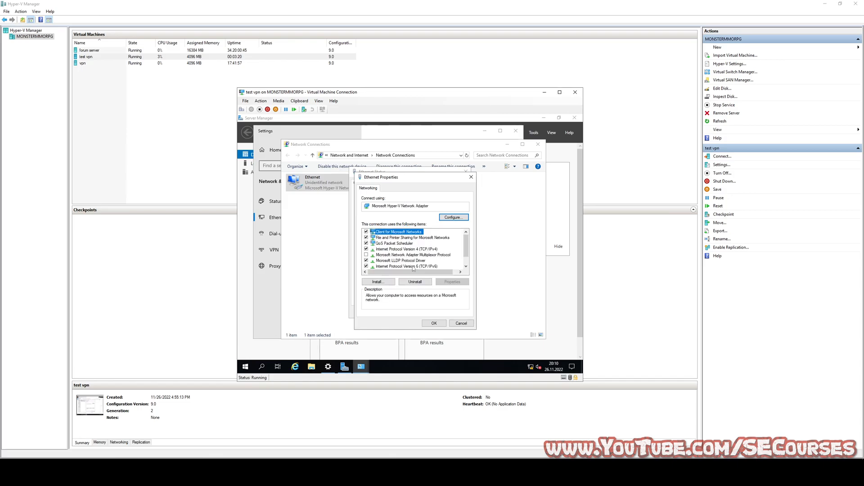
pyautogui.doubleClick(411, 248)
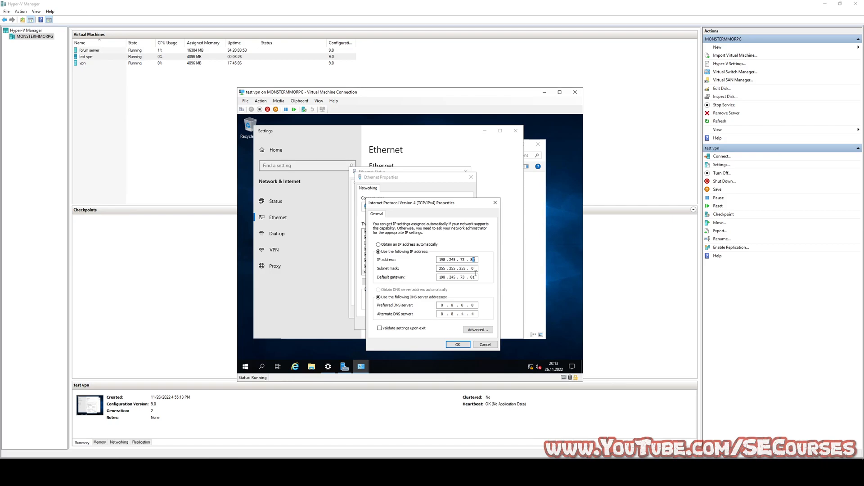
pyautogui.click(457, 344)
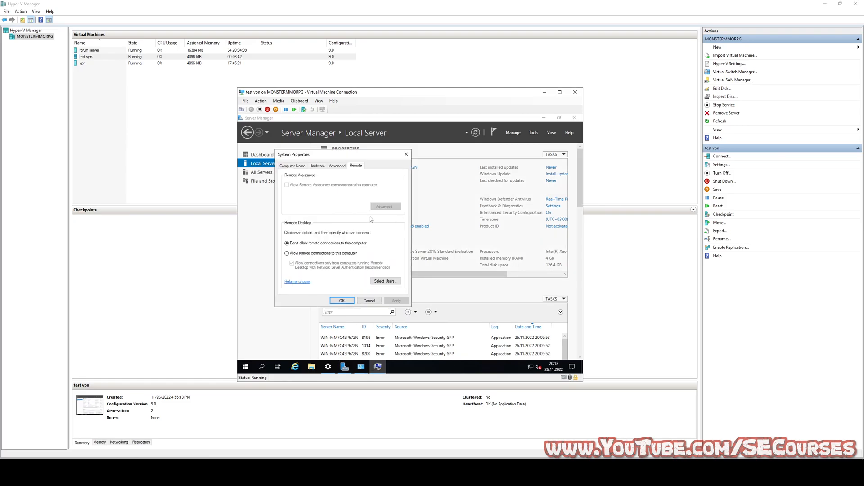
# - Select 'Allow remote connections to this computer' and accept the firewall notice
pyautogui.click(287, 253)
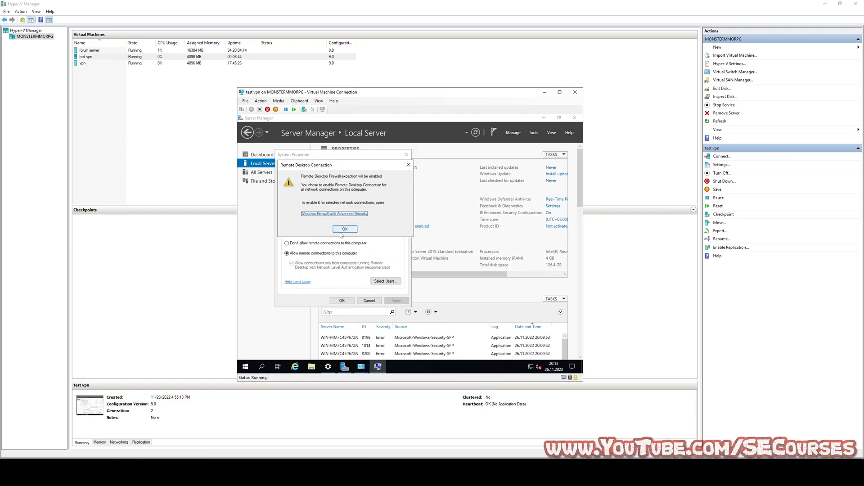
pyautogui.click(345, 229)
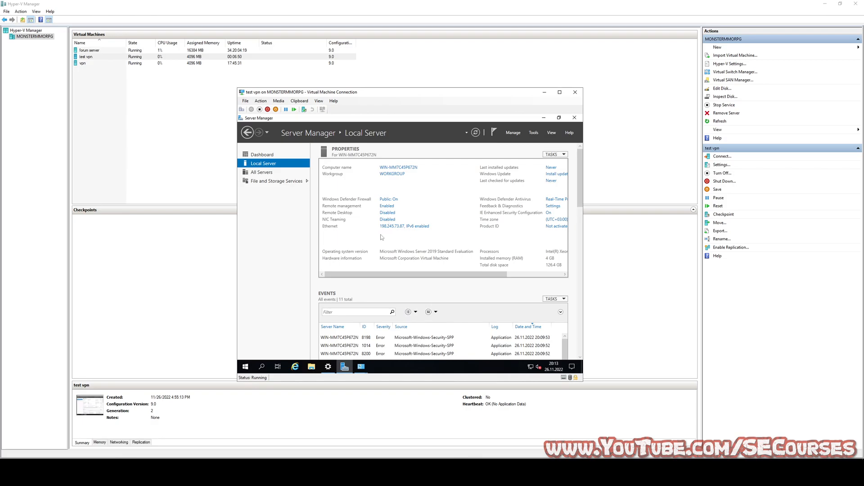
pyautogui.moveTo(347, 3)
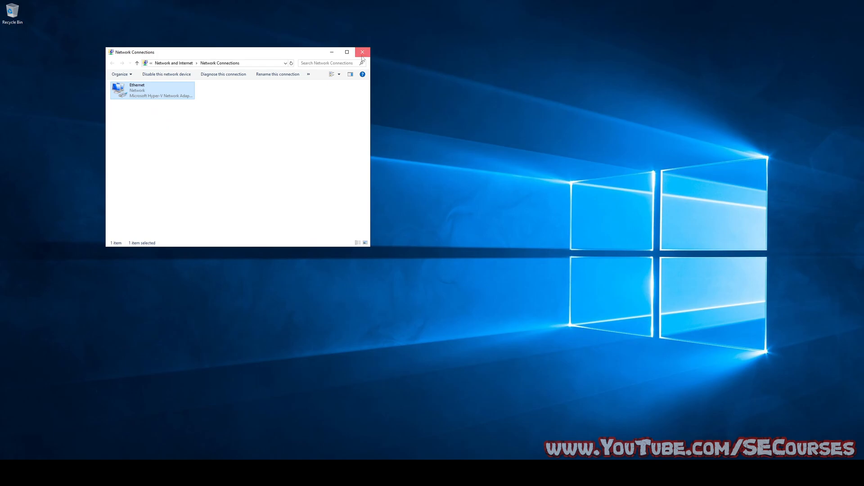
# - Close Network Connections and switch to the IPsec IKEv2 MSCHAPv2 VPN server tab
pyautogui.click(362, 52)
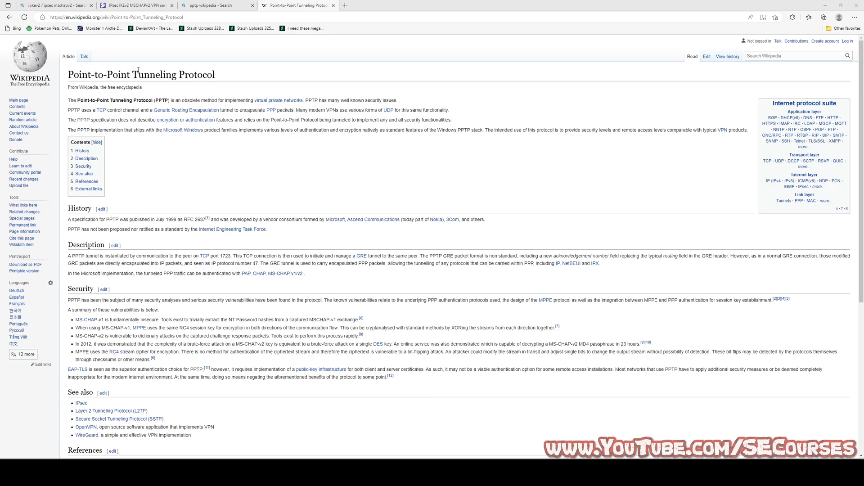
pyautogui.moveTo(225, 80)
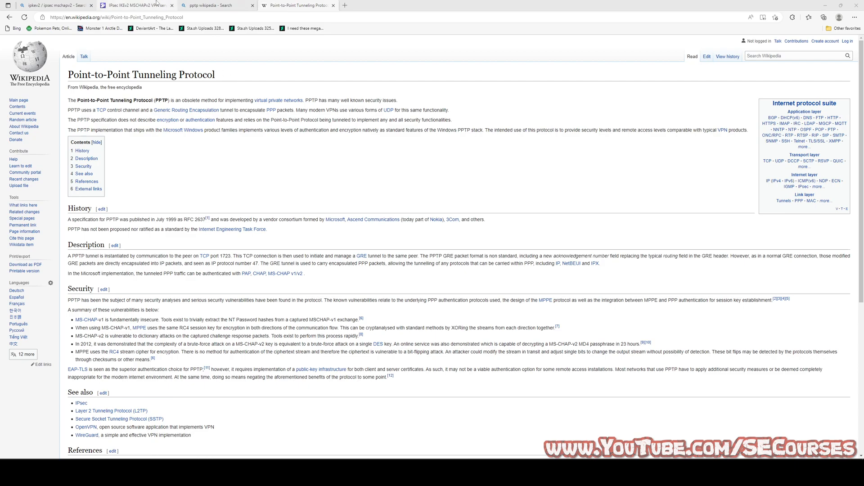
pyautogui.click(132, 5)
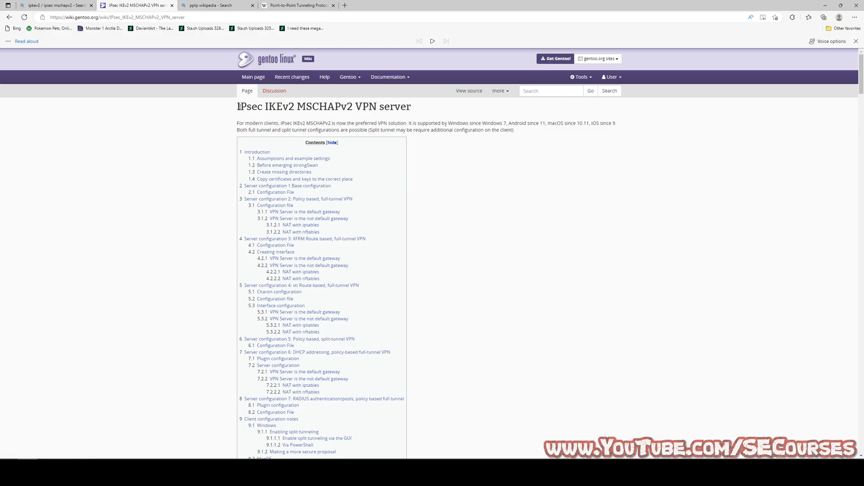
# - Read the IKEv2 wiki page aloud, then pause the narration
pyautogui.rightClick(240, 106)
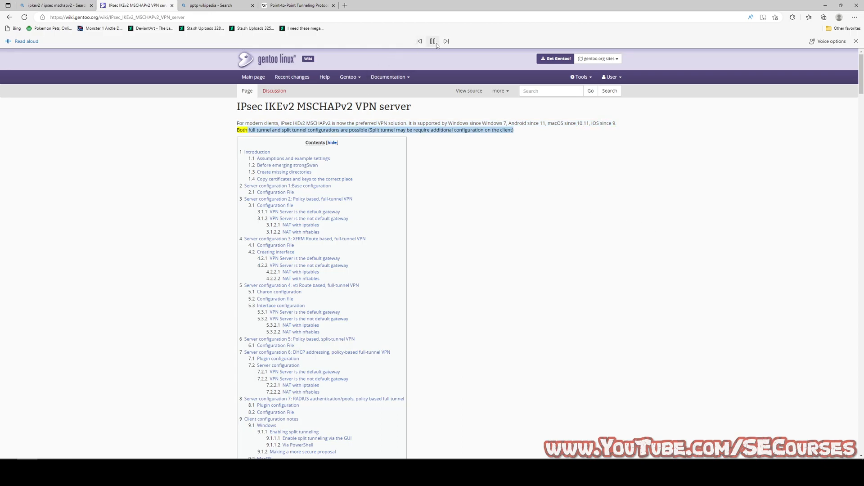
pyautogui.moveTo(433, 41)
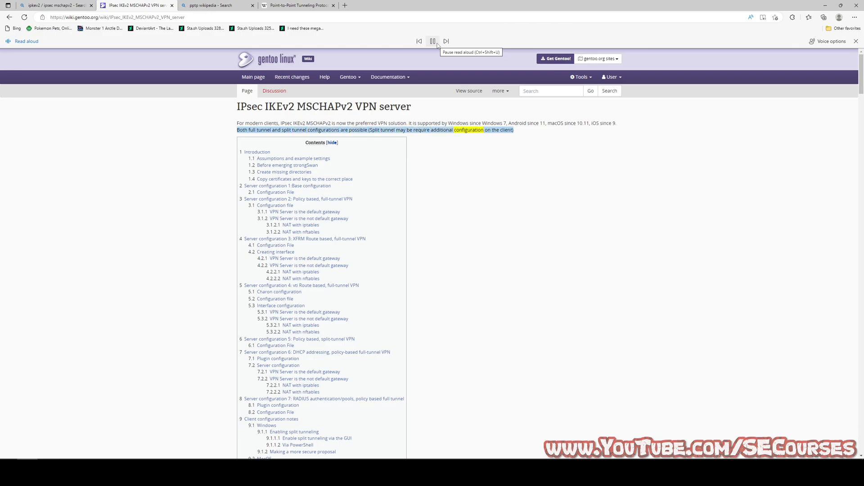
pyautogui.click(433, 41)
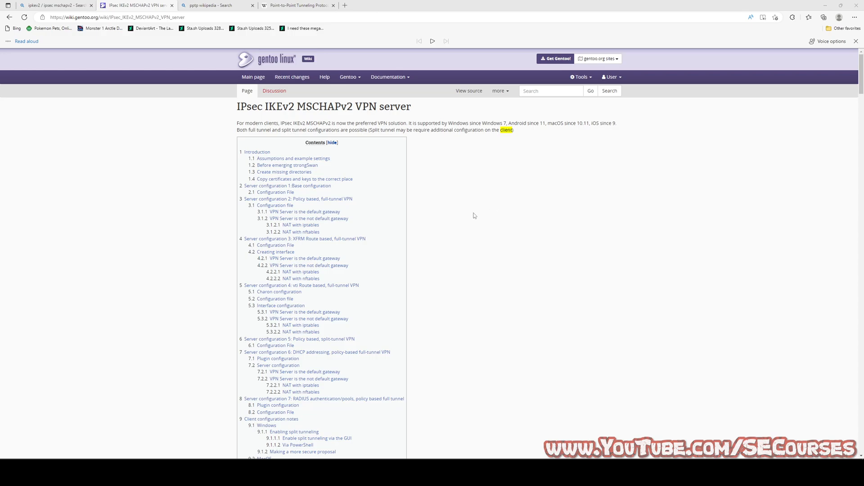
pyautogui.moveTo(474, 214)
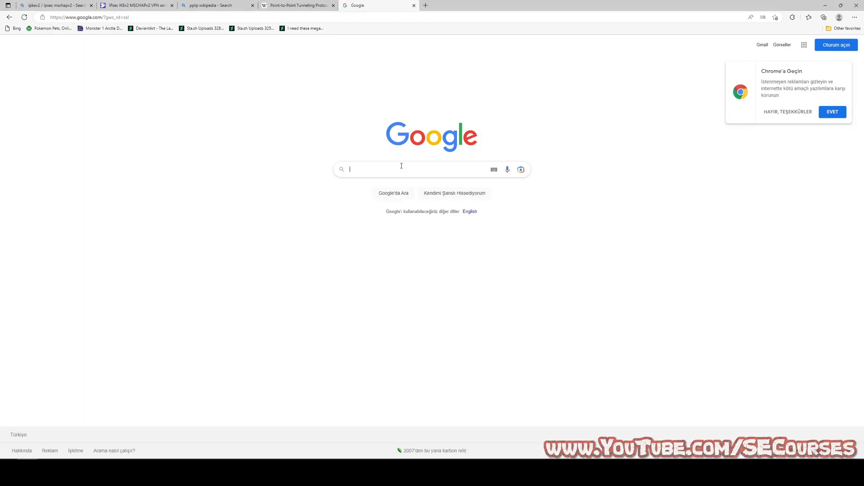
# - Search for SoftEther VPN, open softether.org and its GitHub repo, then return to softether.org
pyautogui.write('soft')
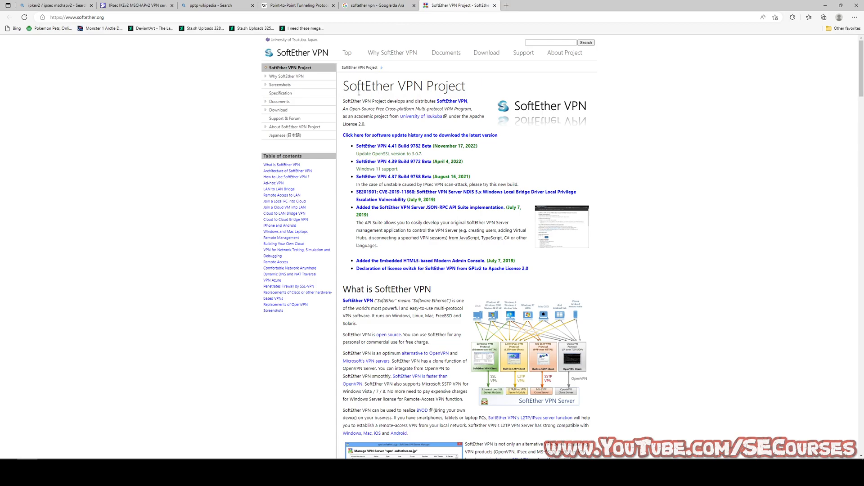
pyautogui.moveTo(409, 43)
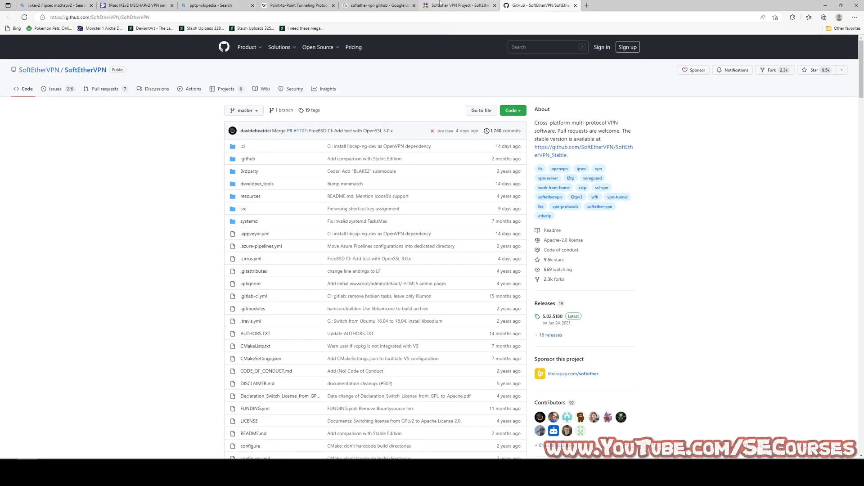
pyautogui.click(458, 6)
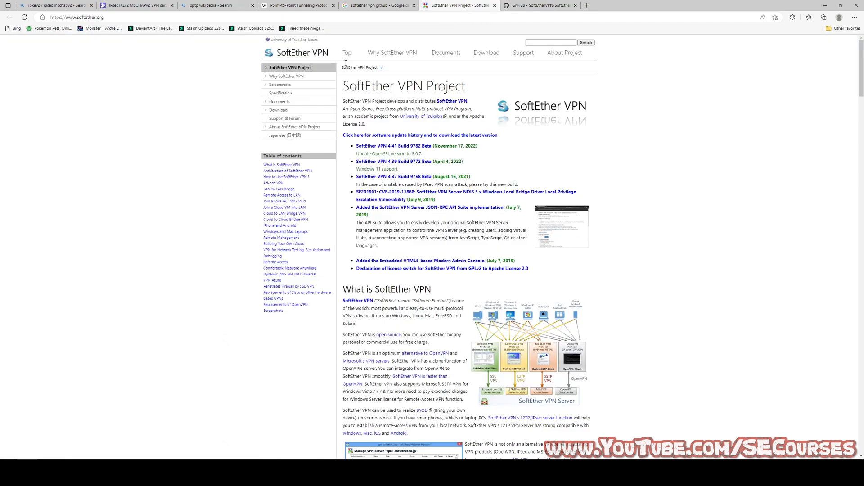
pyautogui.moveTo(615, 136)
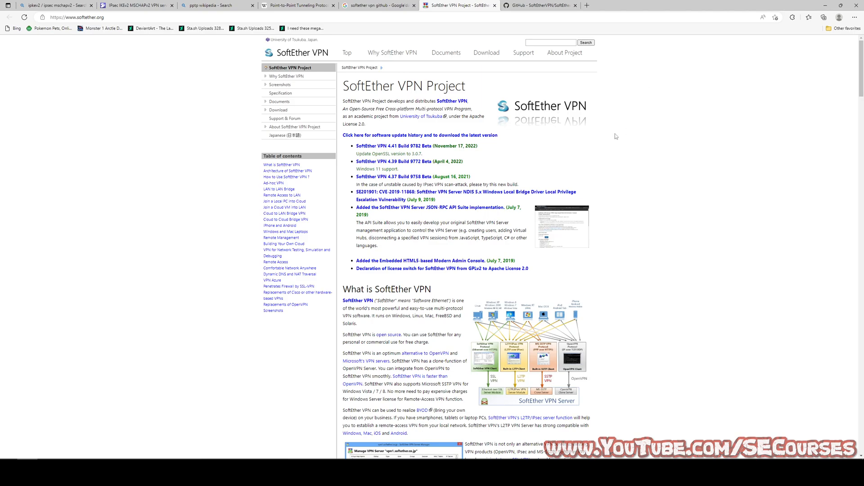
pyautogui.moveTo(678, 157)
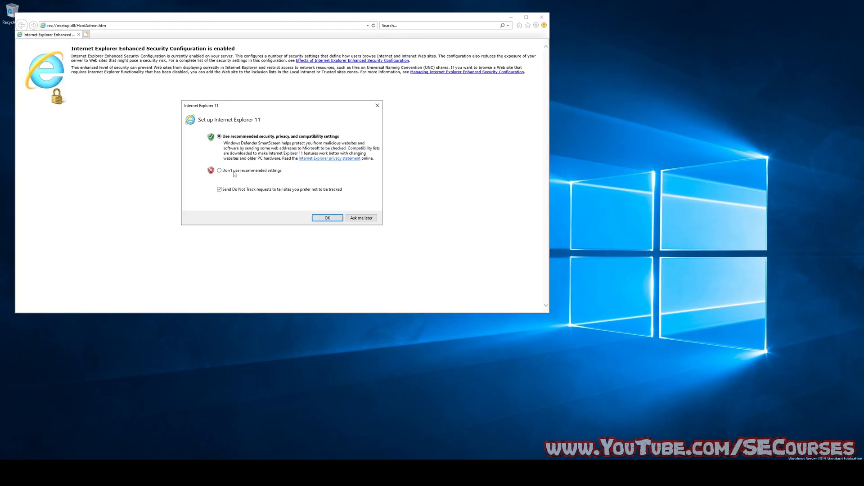
# - Decline Internet Explorer's recommended settings and turn off Protected Mode for the Internet zone
pyautogui.click(220, 170)
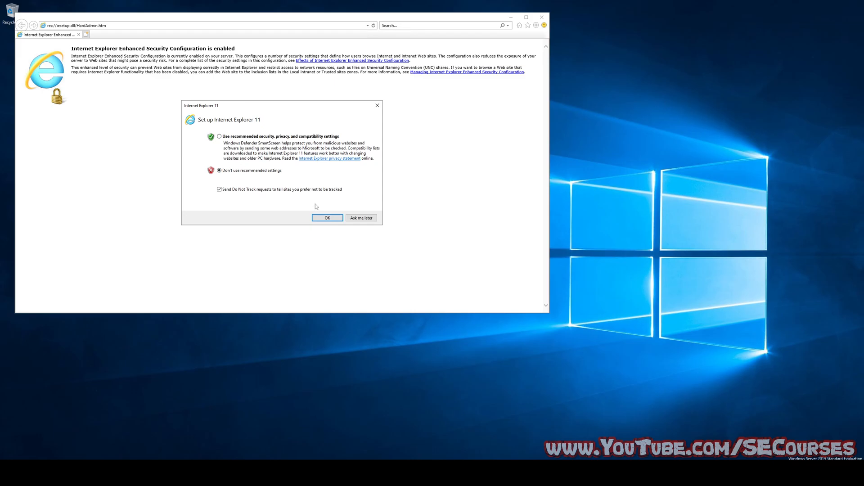
pyautogui.click(535, 25)
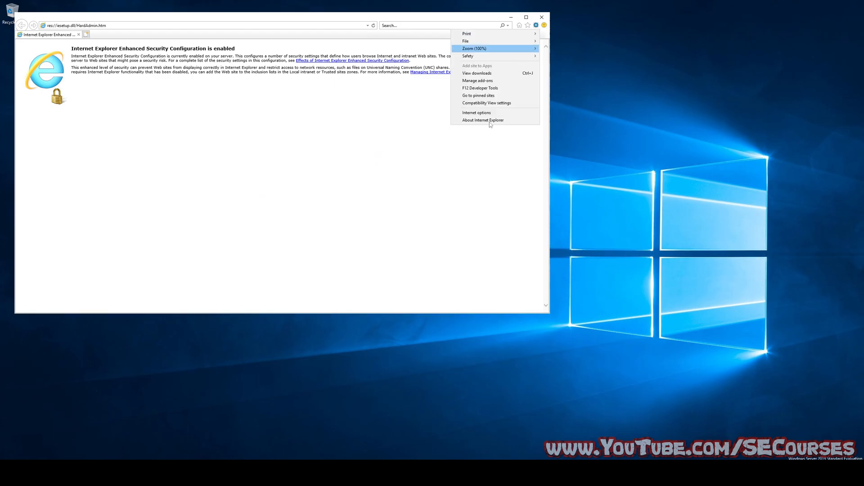
pyautogui.click(476, 113)
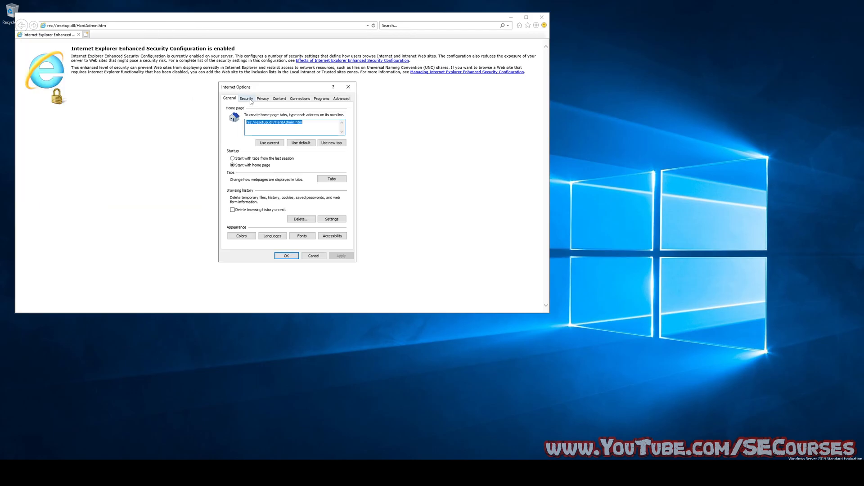
pyautogui.click(246, 98)
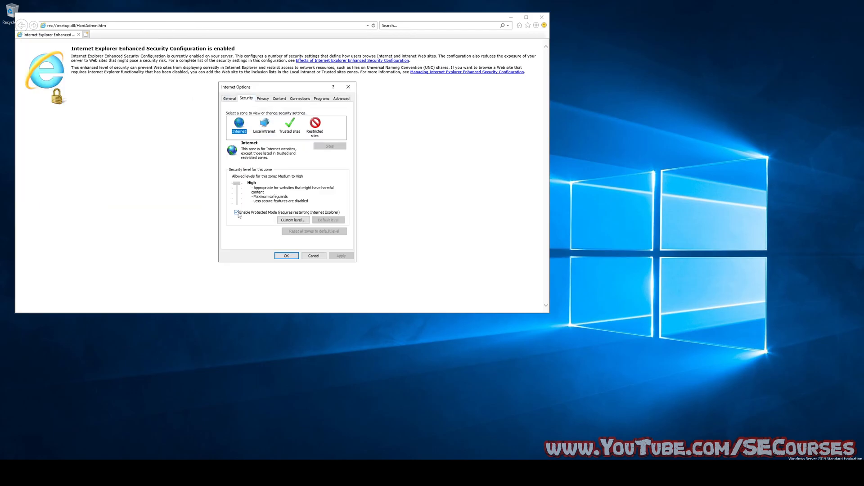
pyautogui.click(293, 220)
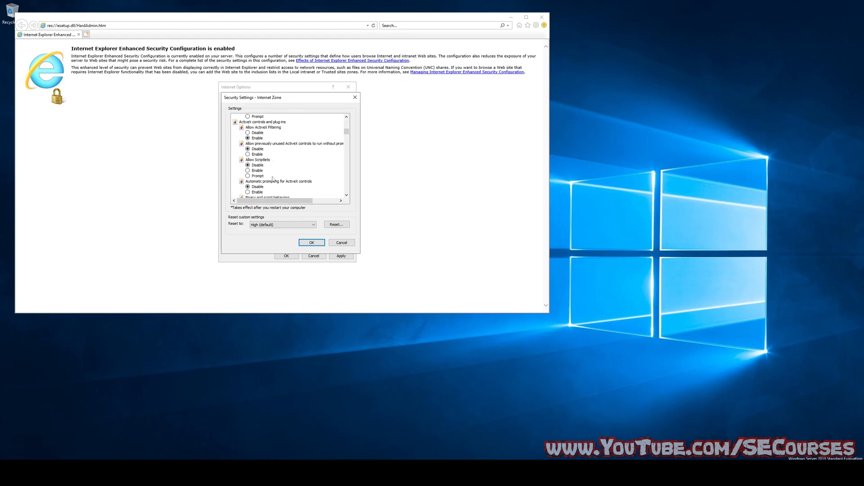
# - Allow file downloads in the Internet zone, then start choosing a platform on the Download Center
pyautogui.scroll(-3)
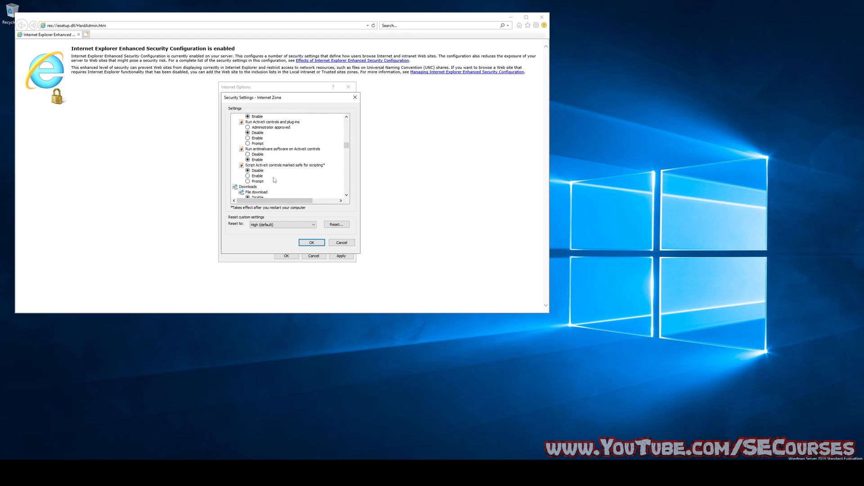
pyautogui.scroll(-3)
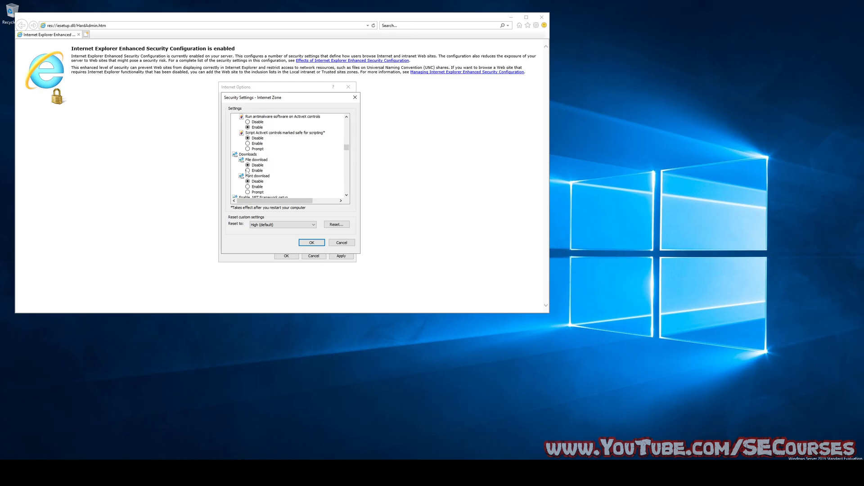
pyautogui.click(311, 243)
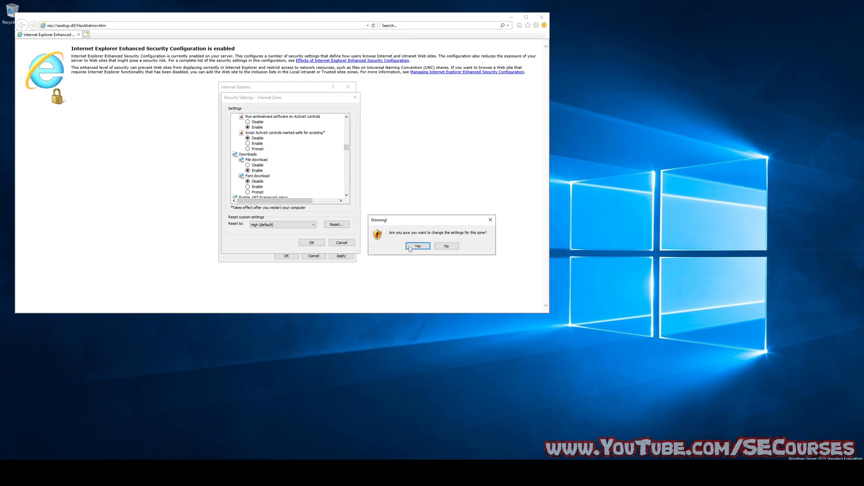
pyautogui.click(417, 246)
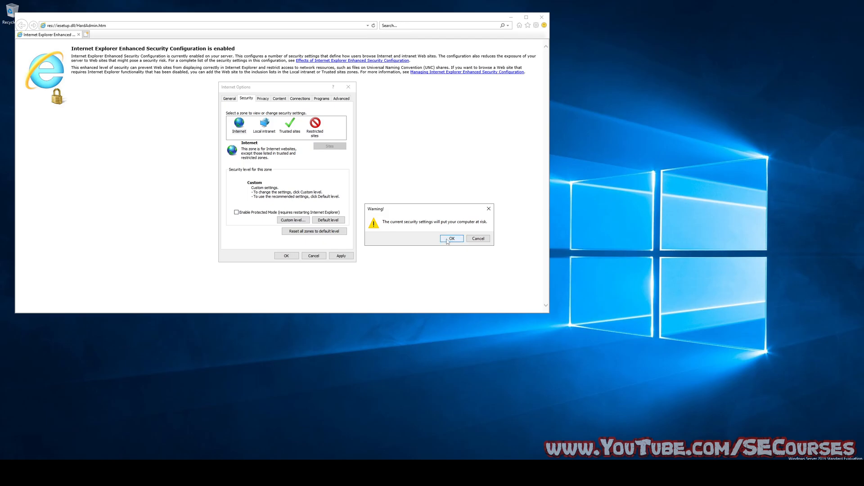
pyautogui.click(452, 238)
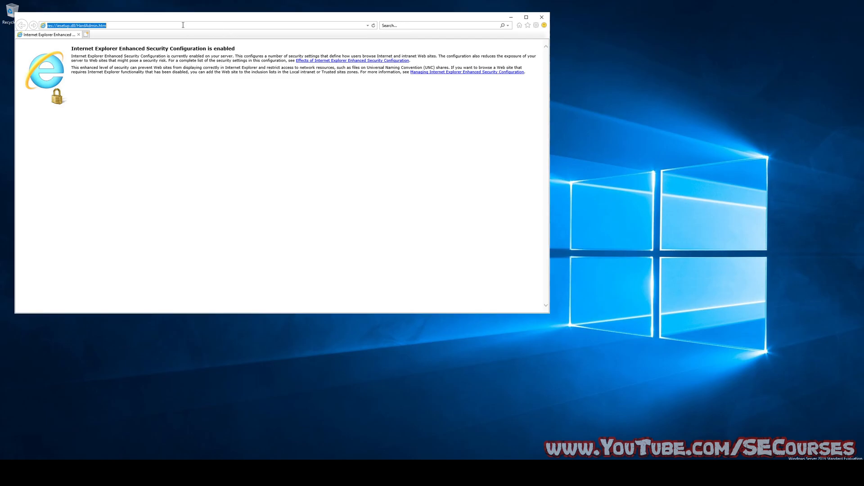
pyautogui.click(312, 232)
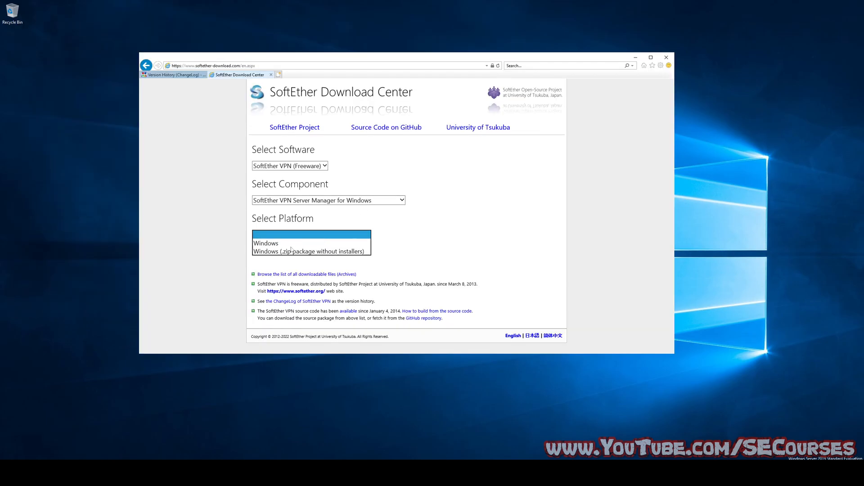
# - Select Windows as the platform and Intel (x86 and x64) as the CPU on the download page
pyautogui.click(310, 251)
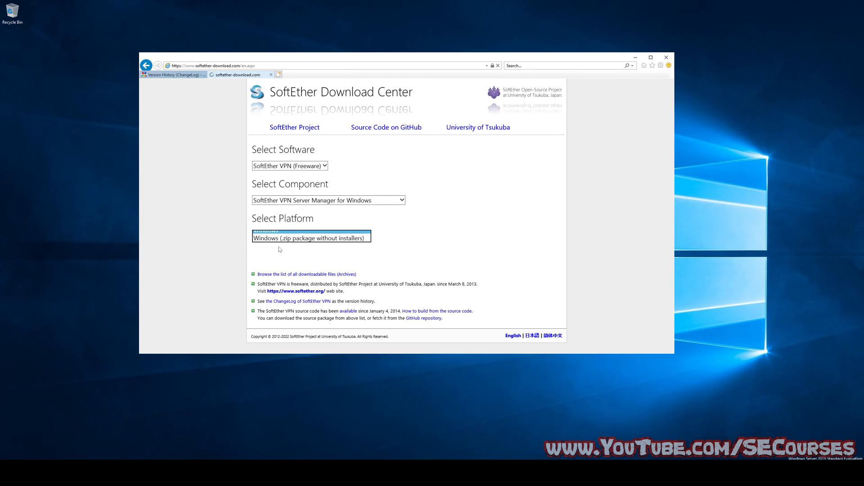
pyautogui.click(310, 238)
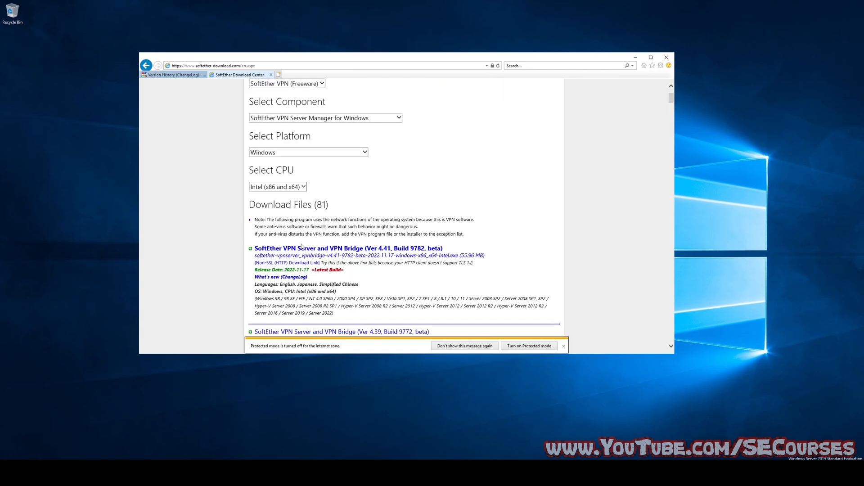
pyautogui.scroll(-3)
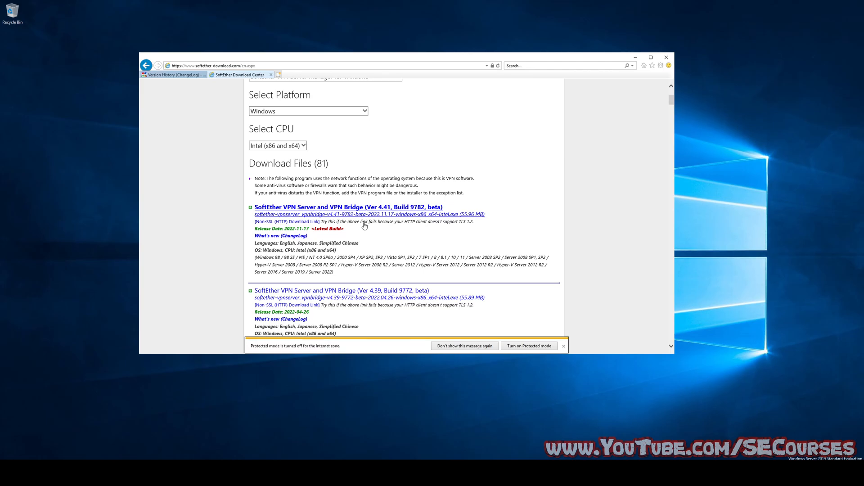
pyautogui.moveTo(315, 199)
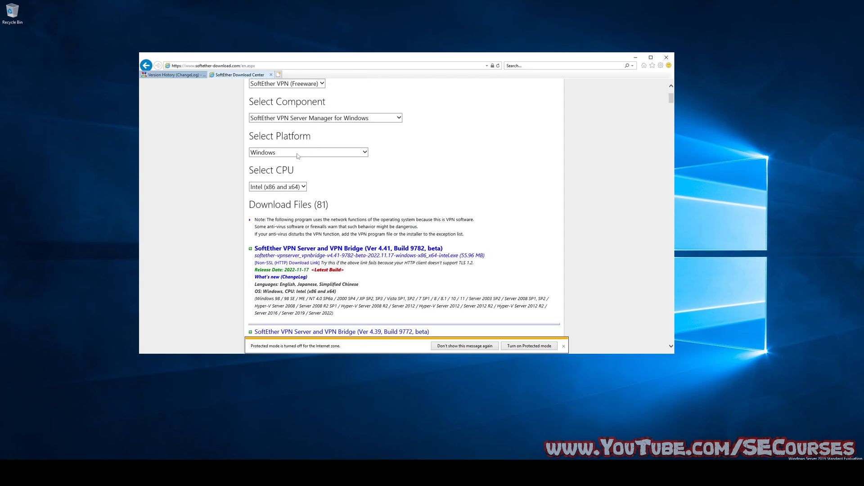
pyautogui.click(277, 186)
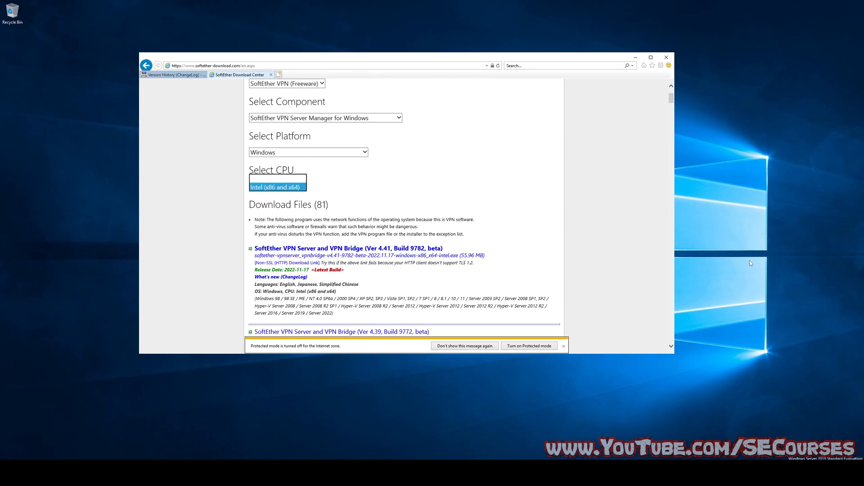
pyautogui.click(368, 256)
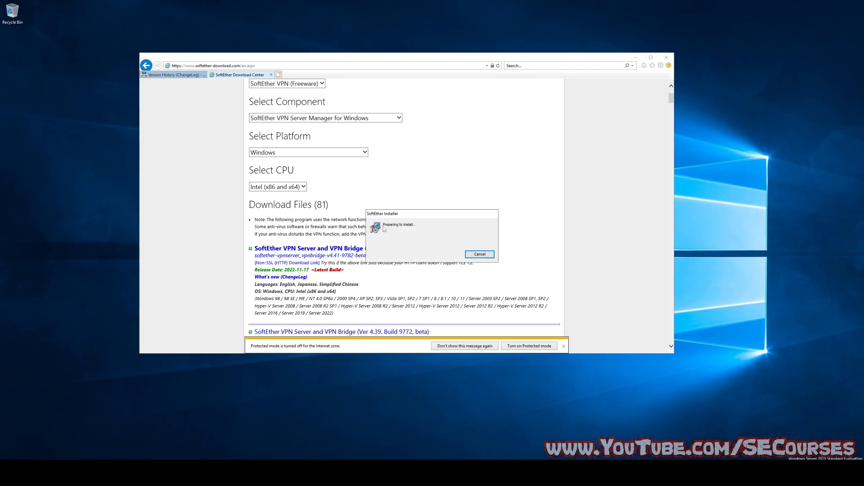
pyautogui.moveTo(411, 233)
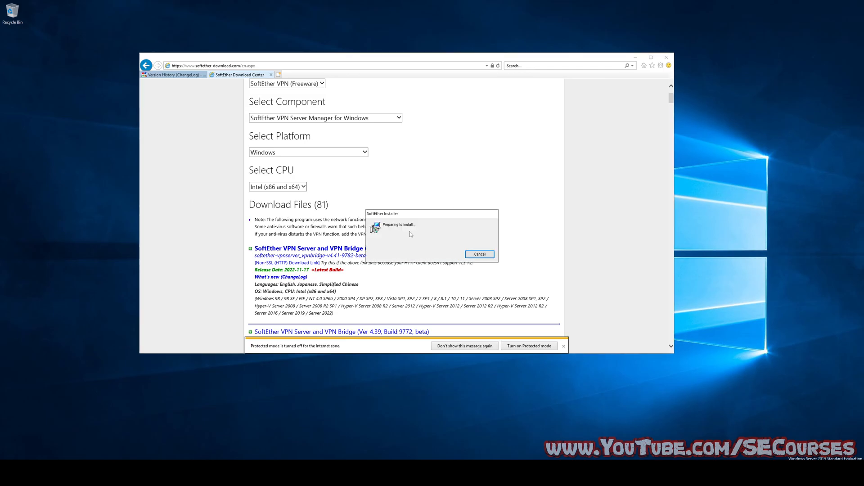
pyautogui.moveTo(422, 244)
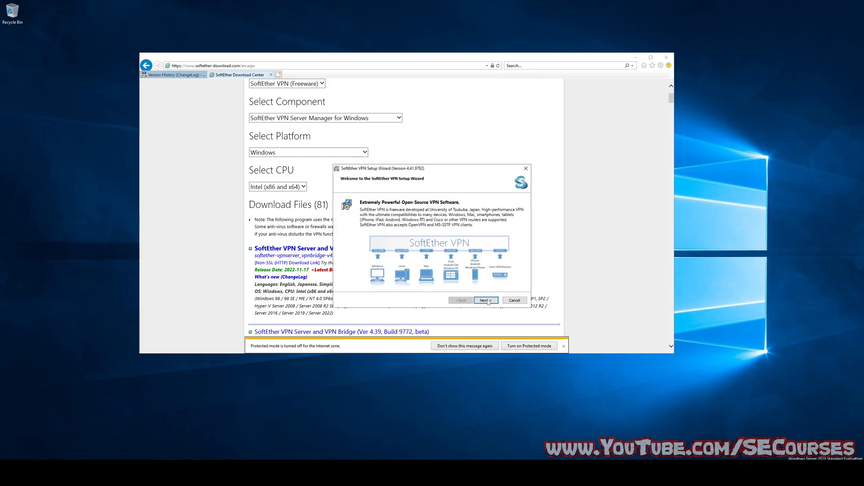
# - Install SoftEther VPN Server with the EULA accepted and the default Program Files directory
pyautogui.click(485, 300)
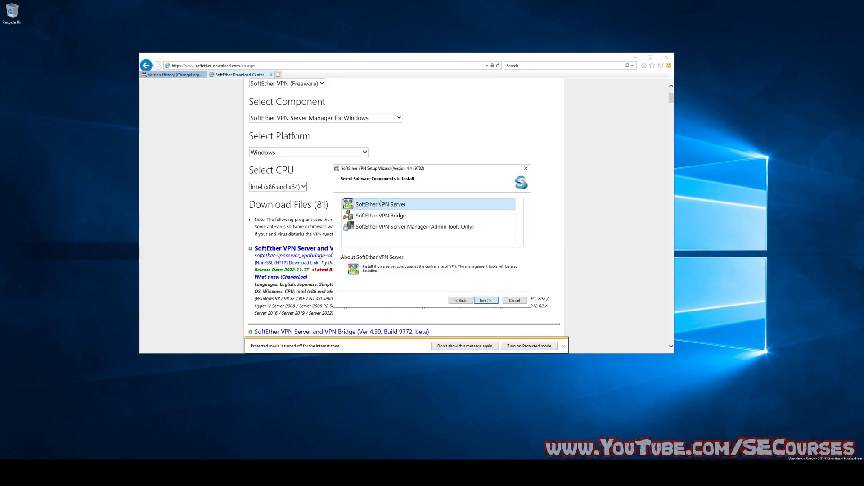
pyautogui.click(485, 300)
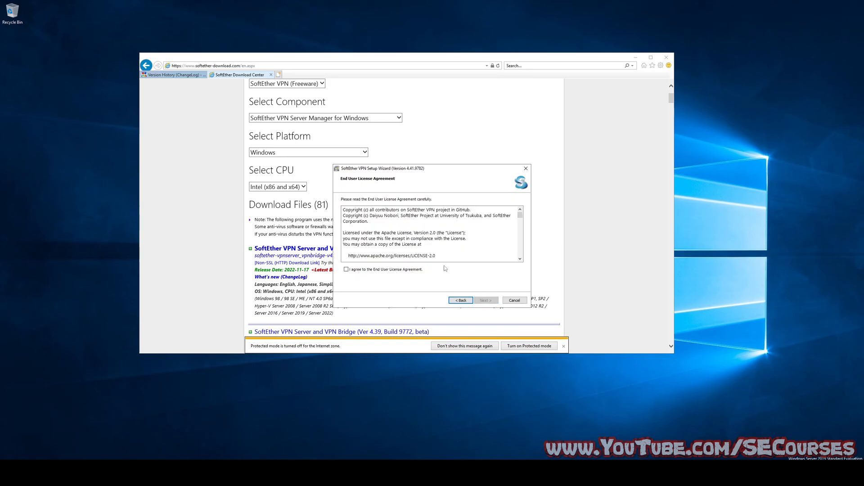
pyautogui.click(485, 300)
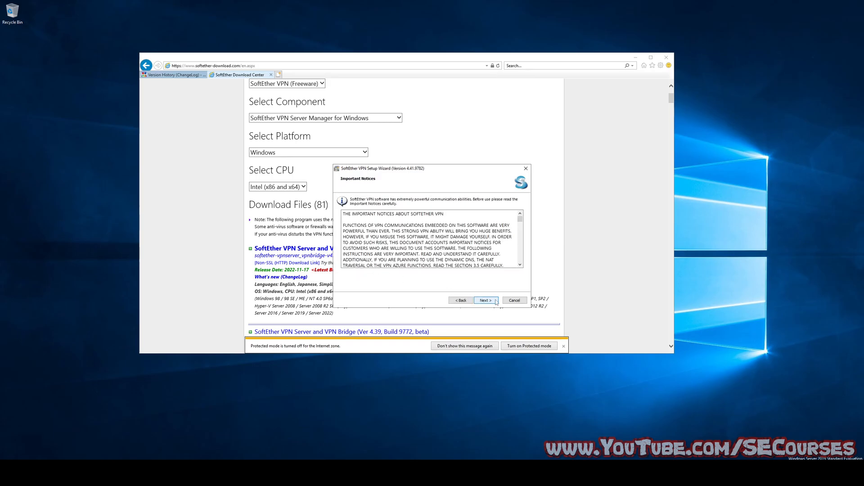
pyautogui.click(486, 300)
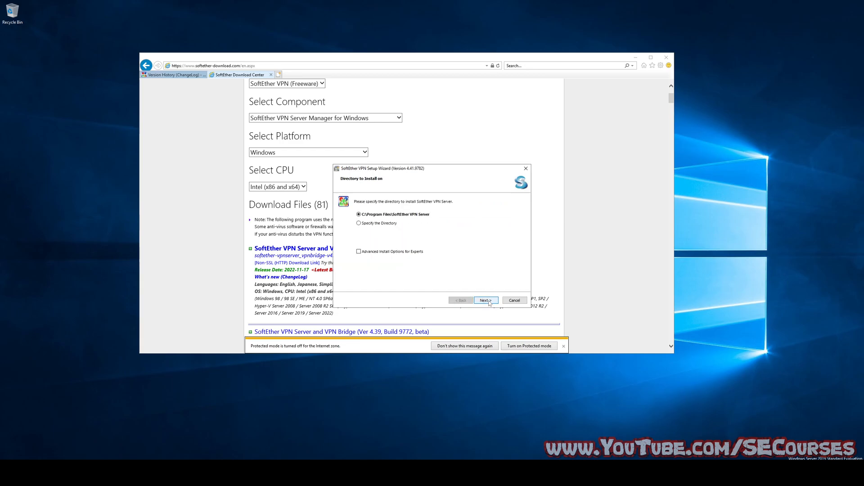
pyautogui.click(484, 300)
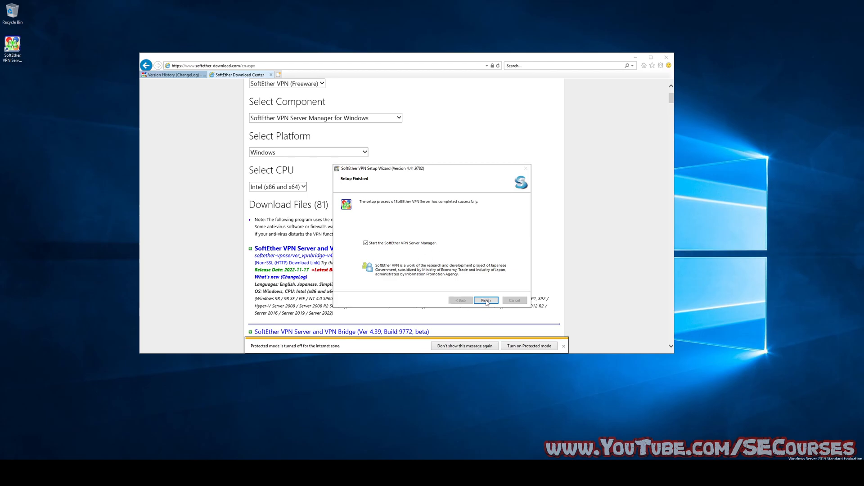
# - Launch Server Manager and confirm a new administrator password for localhost
pyautogui.click(485, 300)
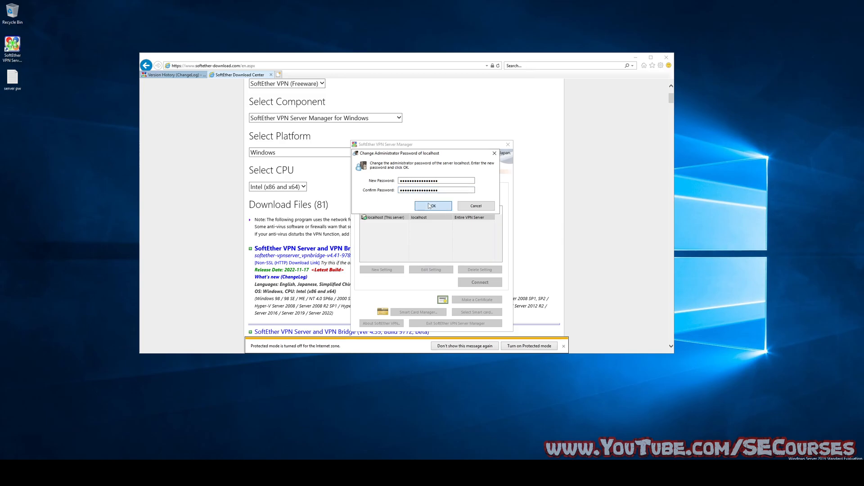
pyautogui.click(432, 205)
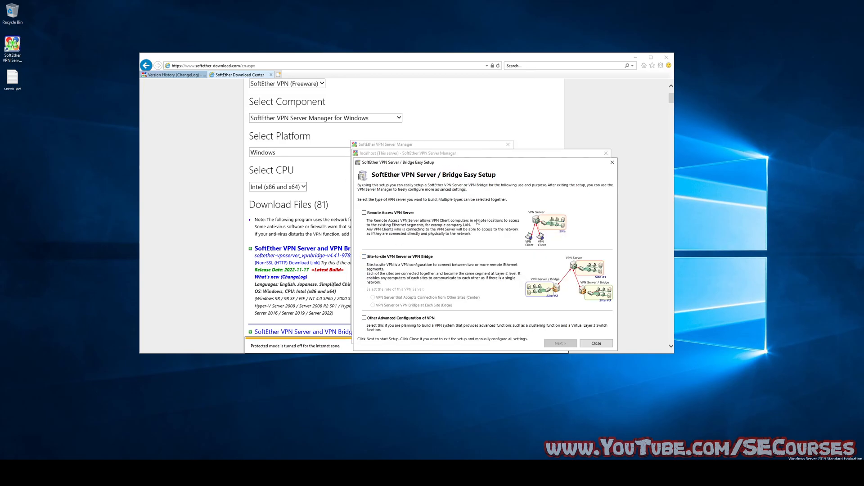
# - Choose Remote Access VPN Server setup, confirm the settings reset, and dismiss Dynamic DNS
pyautogui.click(364, 213)
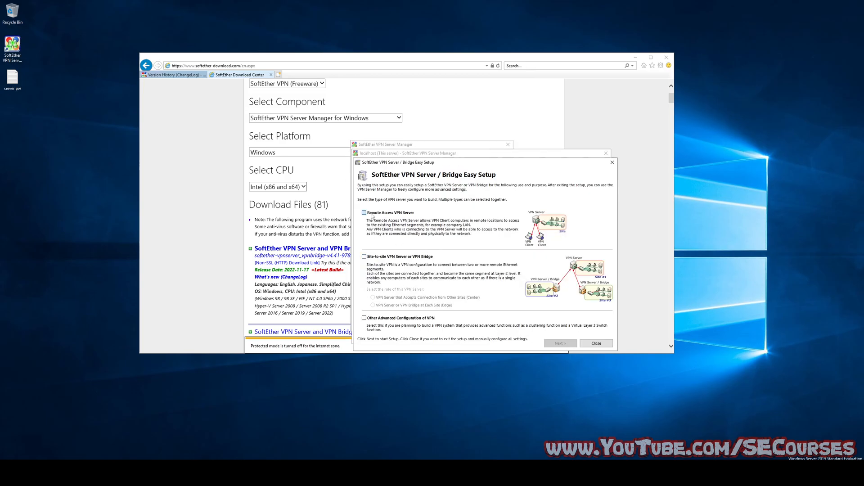
pyautogui.click(364, 213)
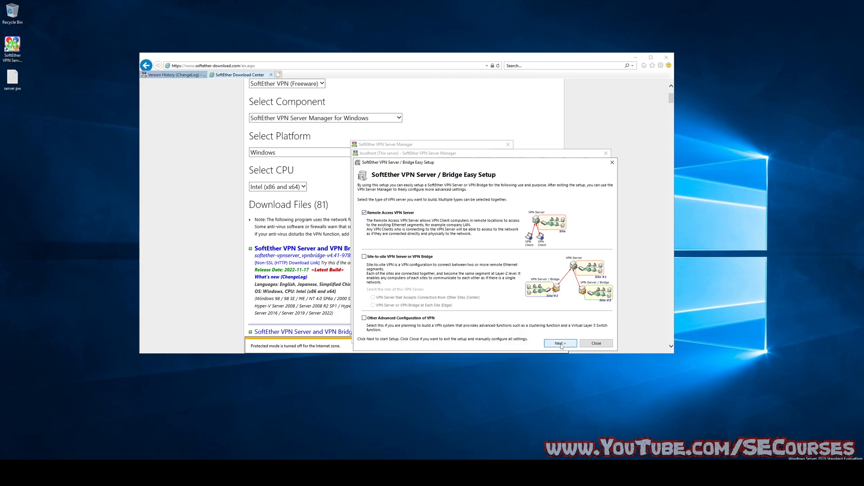
pyautogui.click(559, 344)
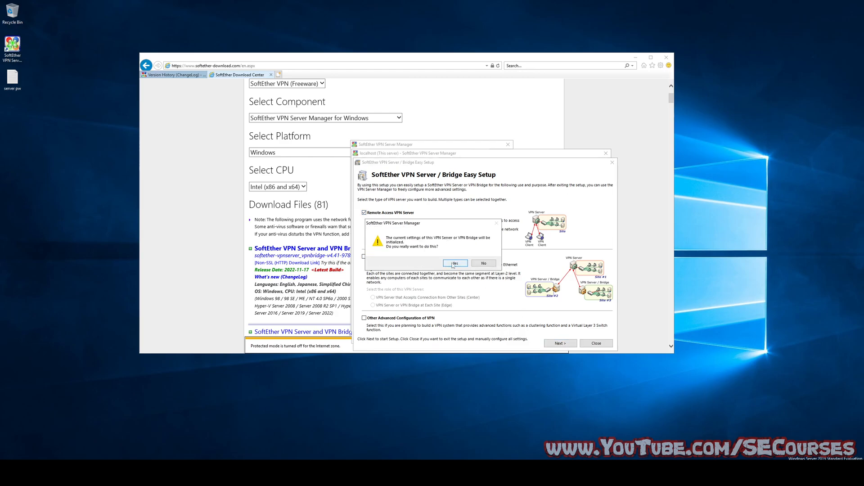
pyautogui.click(455, 263)
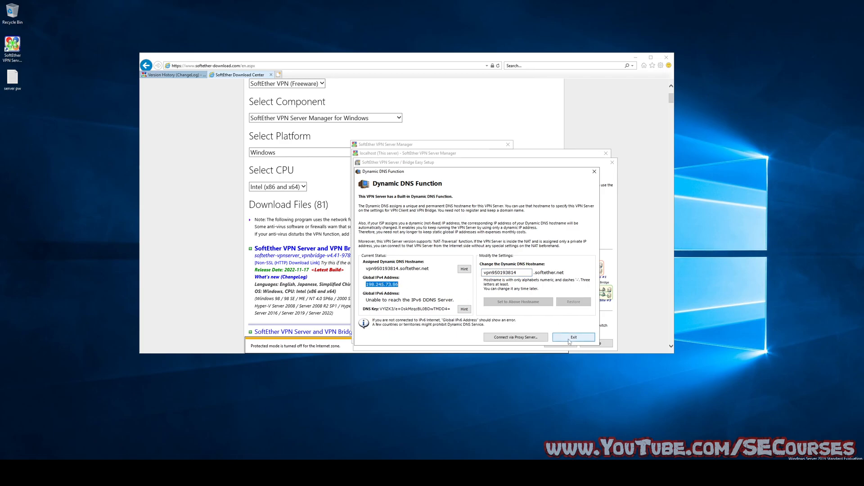
pyautogui.click(573, 337)
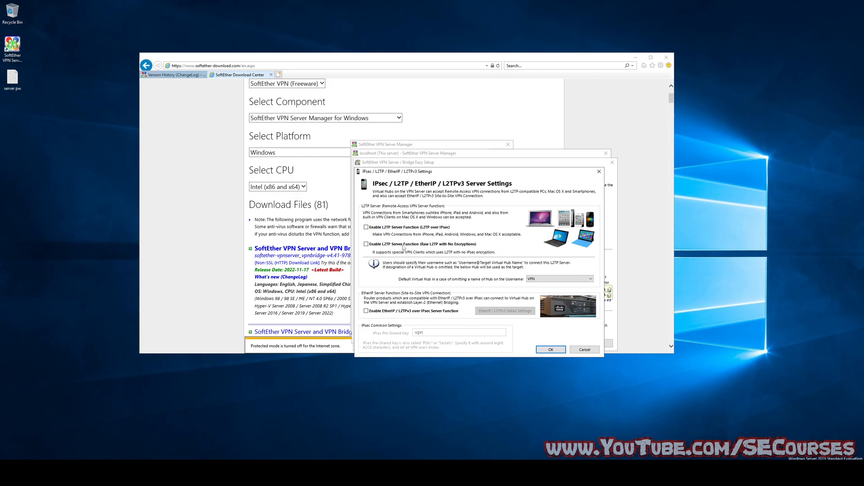
# - Enable the L2TP over IPsec server function and disable VPN Azure
pyautogui.click(366, 226)
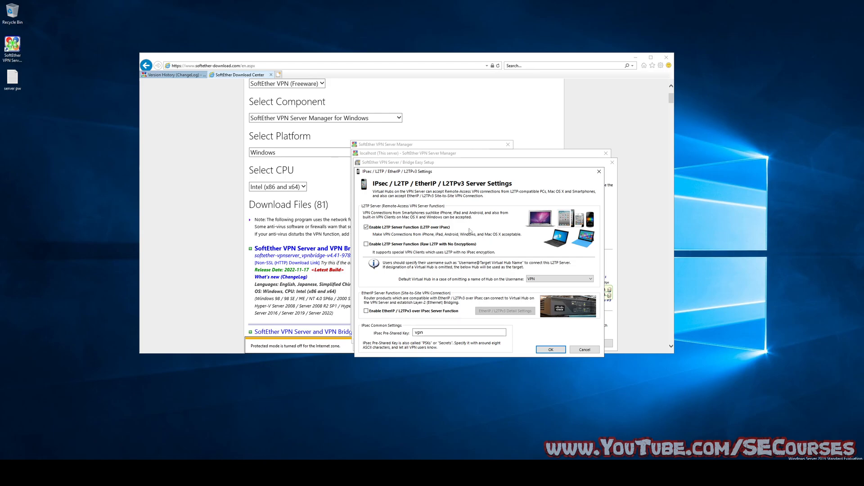
pyautogui.click(550, 349)
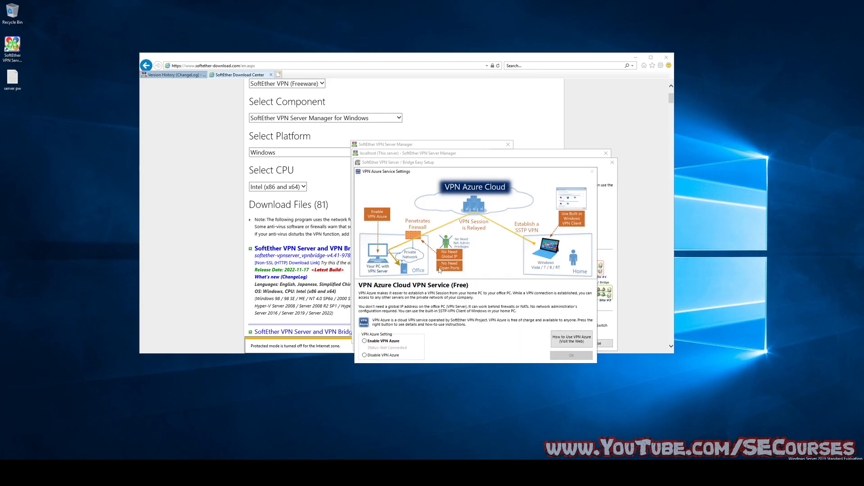
pyautogui.click(366, 356)
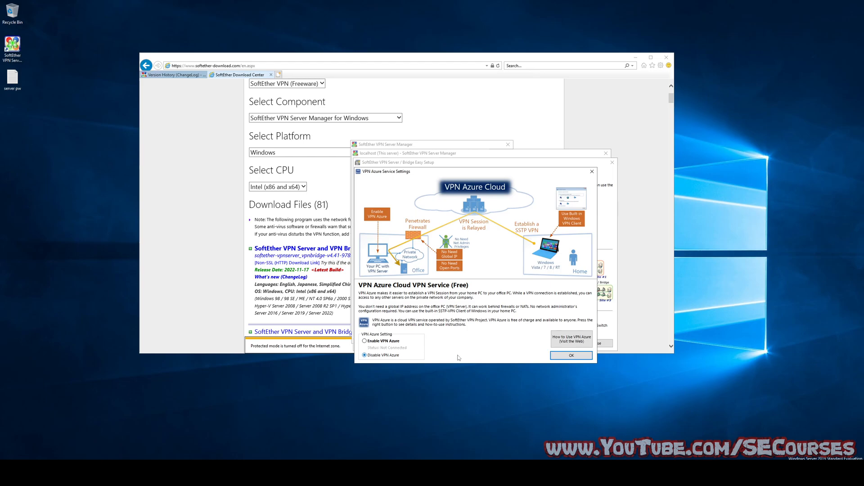
pyautogui.click(570, 355)
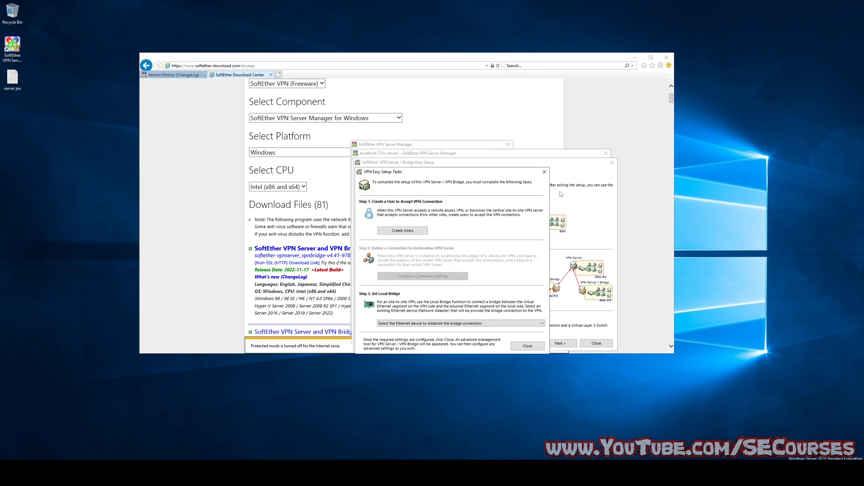
# - Create the password-authenticated user testvpn and close the user list
pyautogui.click(402, 231)
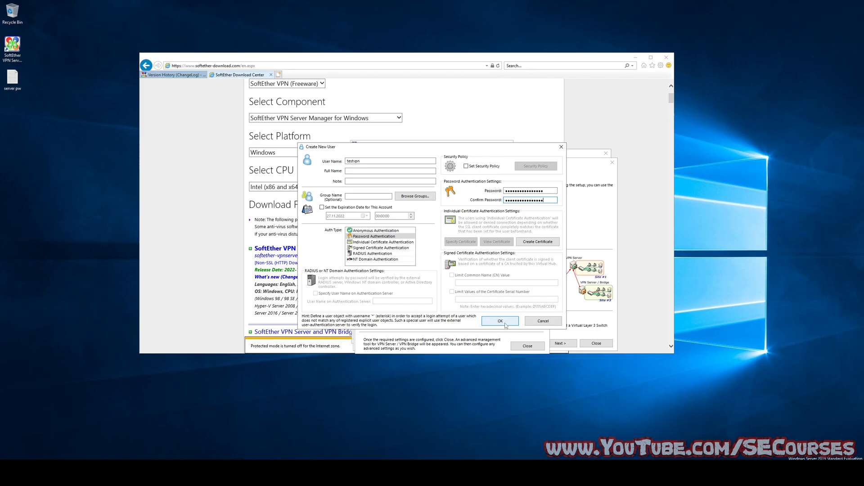
pyautogui.click(499, 321)
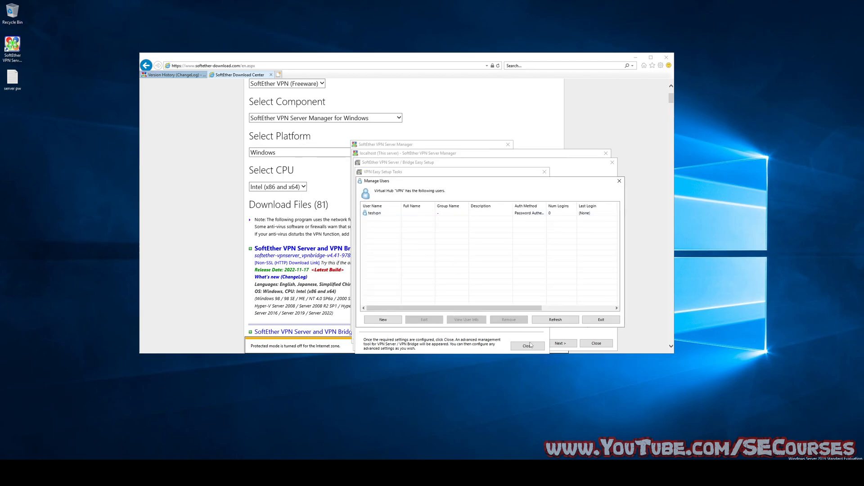
pyautogui.moveTo(598, 324)
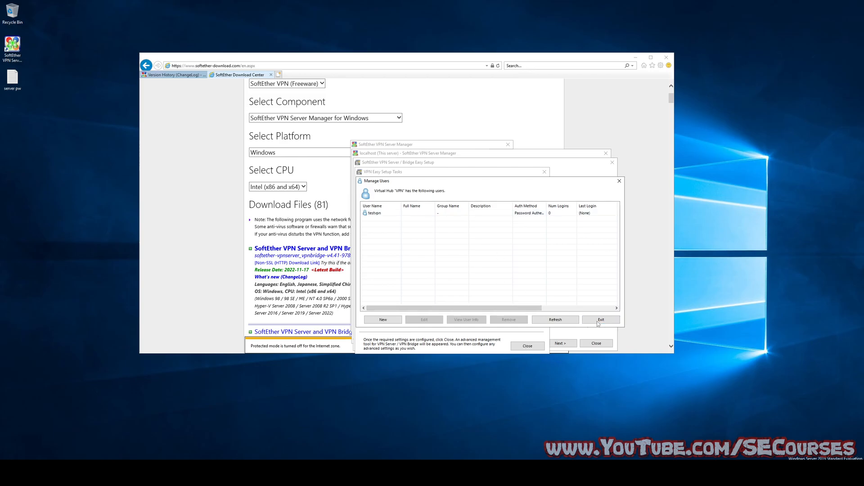
pyautogui.click(600, 319)
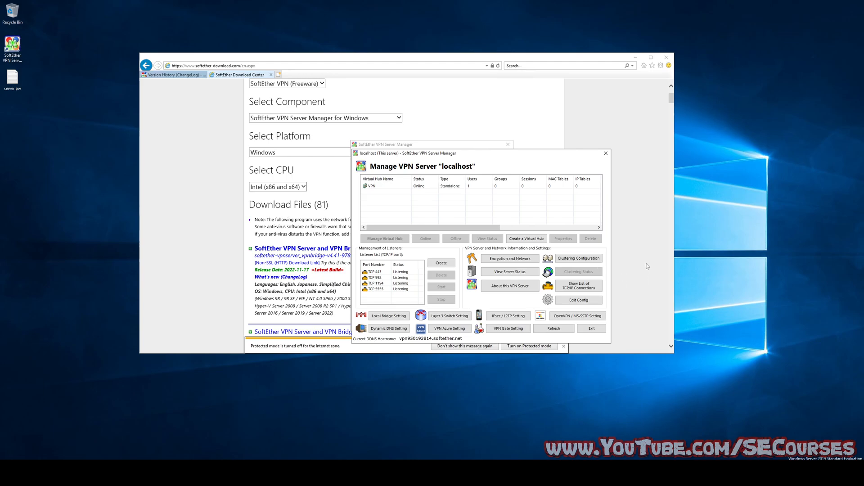
pyautogui.moveTo(647, 266)
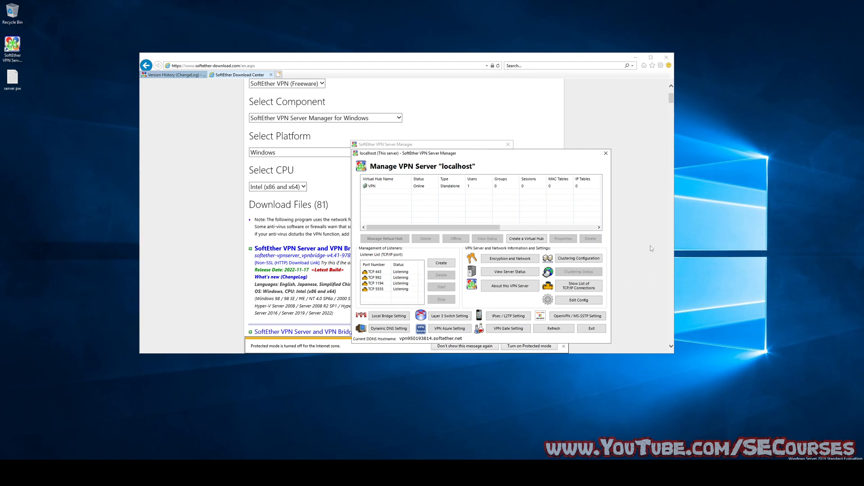
pyautogui.moveTo(503, 306)
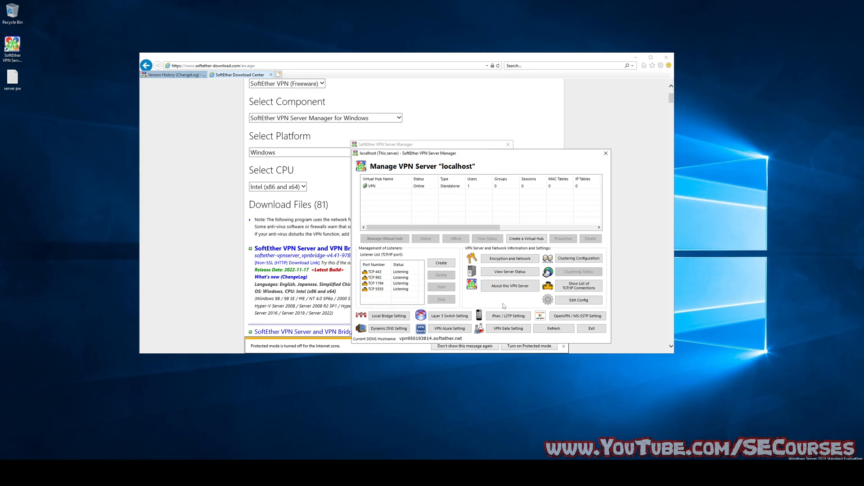
pyautogui.moveTo(503, 306)
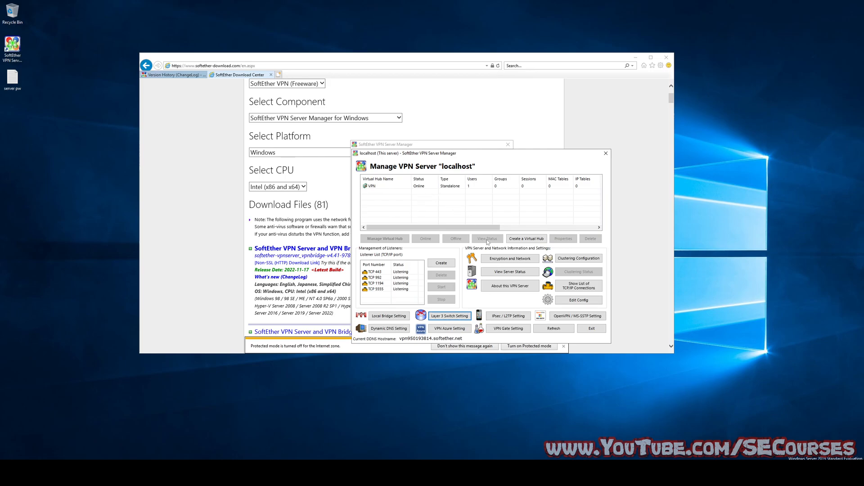
pyautogui.moveTo(523, 266)
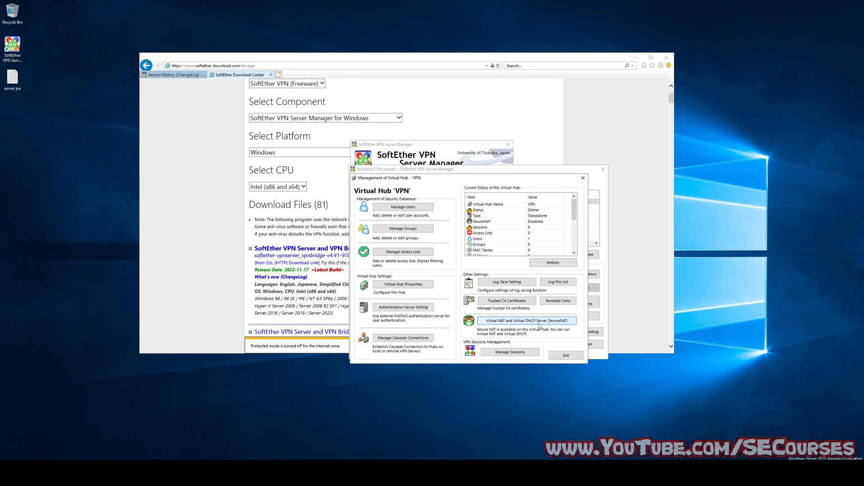
# - Turn on SecureNAT in the Virtual NAT and DHCP settings, then exit the hub window
pyautogui.click(528, 320)
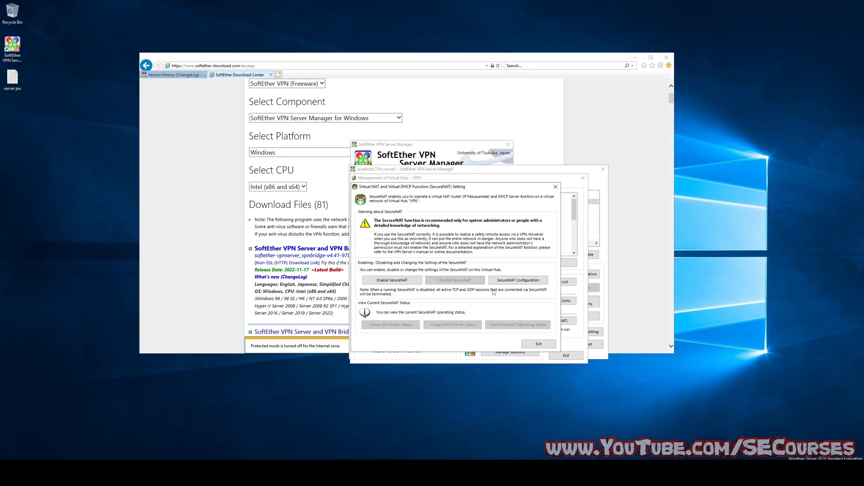
pyautogui.click(391, 280)
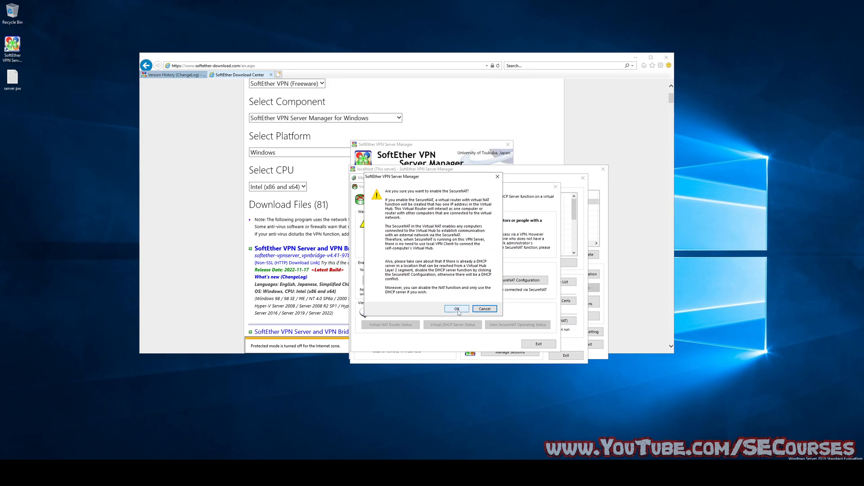
pyautogui.click(456, 309)
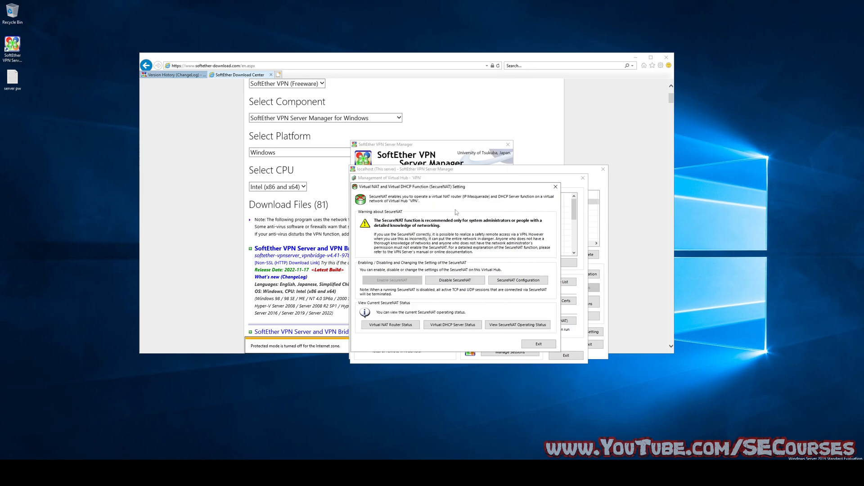
pyautogui.moveTo(556, 349)
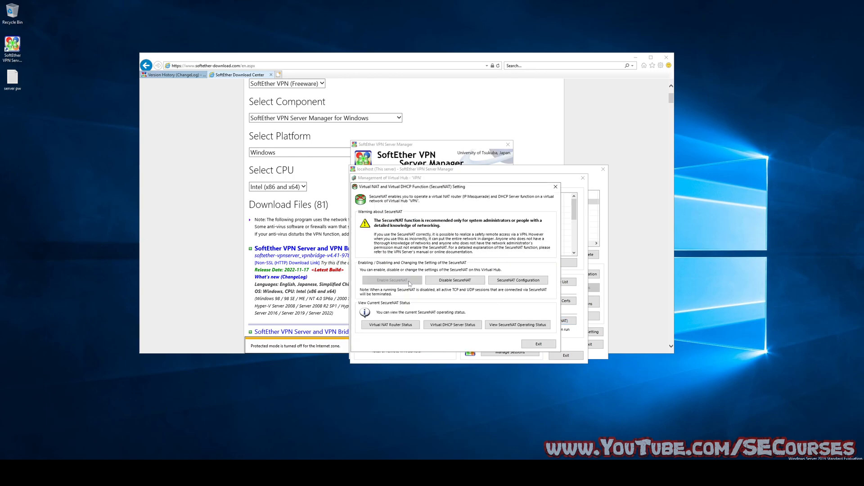
pyautogui.click(538, 344)
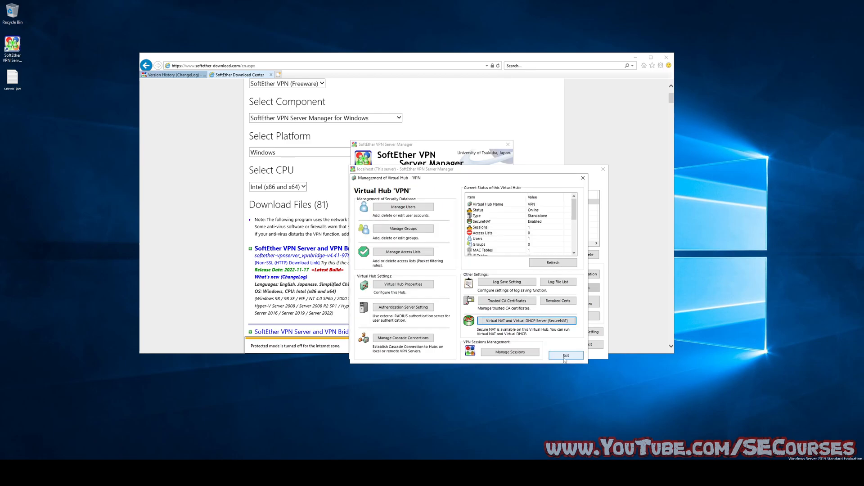
pyautogui.click(565, 355)
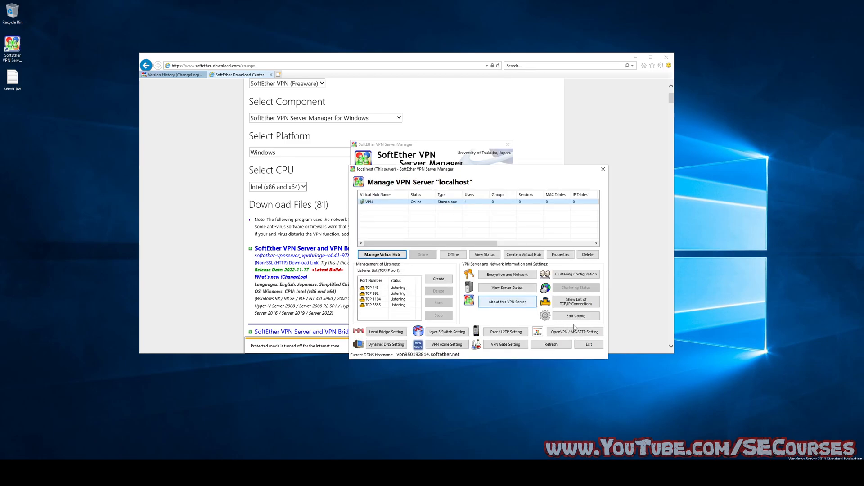
pyautogui.moveTo(574, 331)
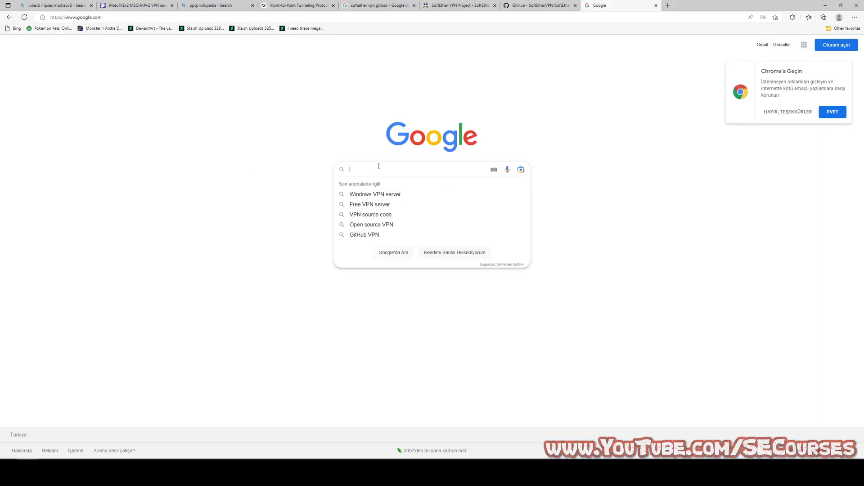
# - Search 'open vpn', view OpenVPN Community Downloads, then look up the OpenVPN Play Store app
pyautogui.write('open vpn')
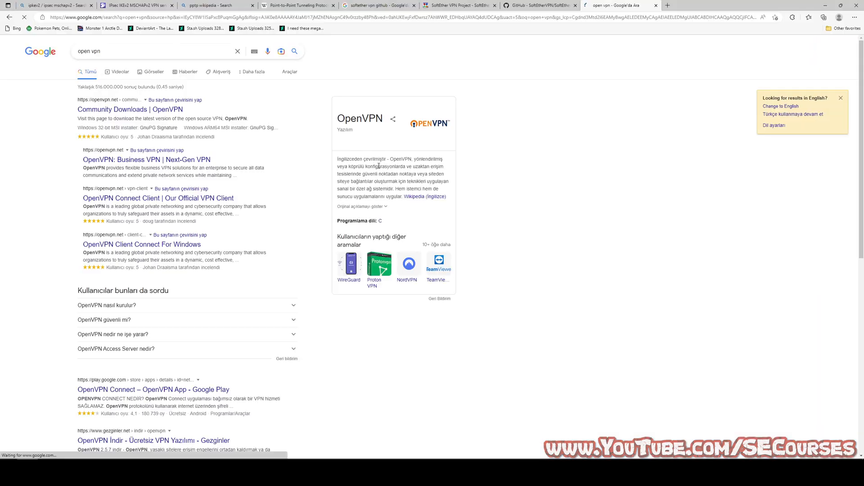
pyautogui.click(130, 109)
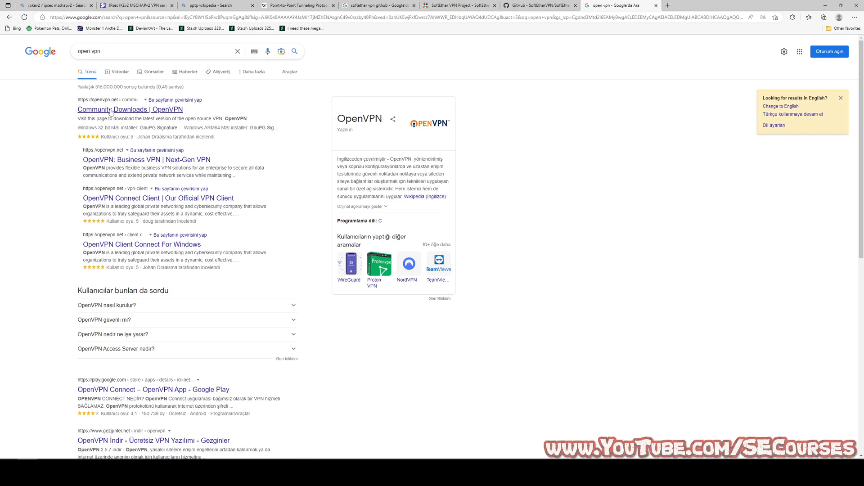
pyautogui.click(130, 109)
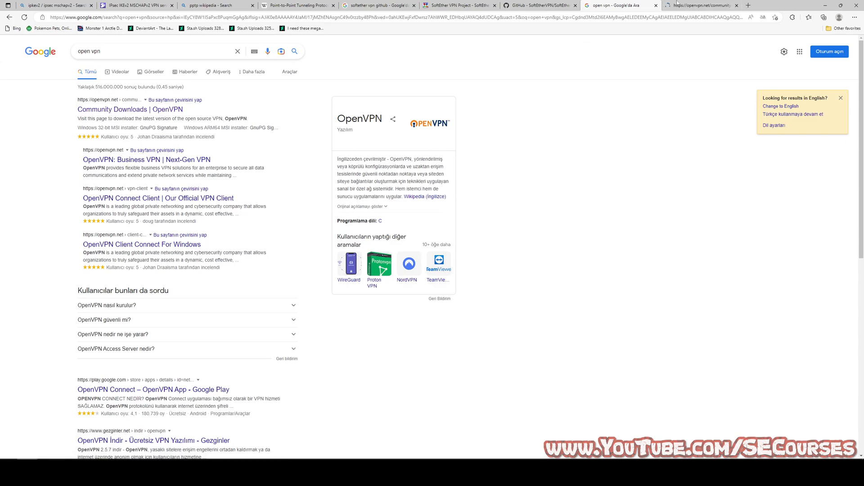
pyautogui.click(129, 109)
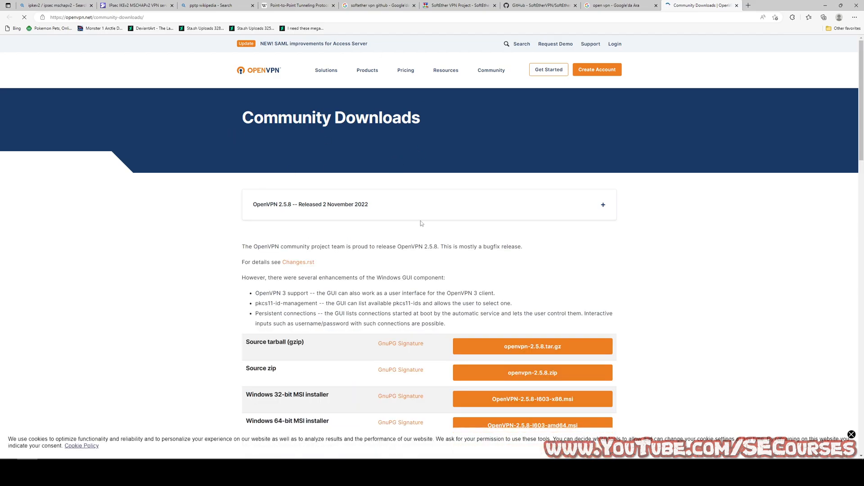
pyautogui.scroll(-3)
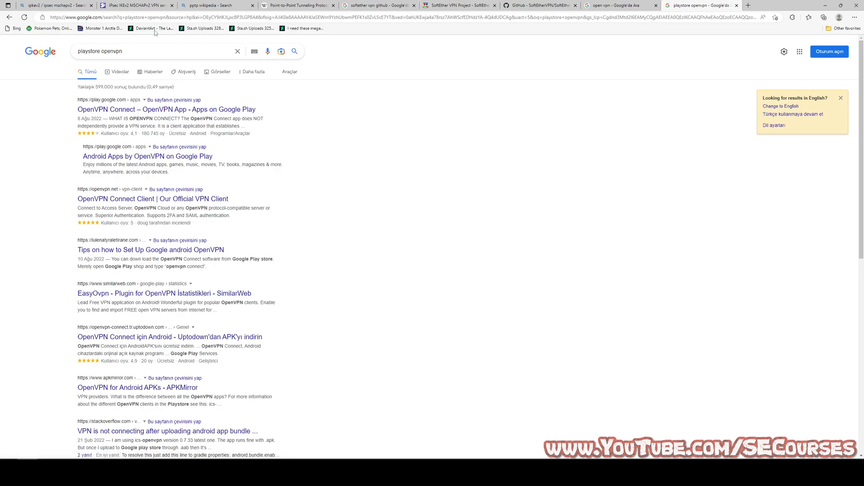
pyautogui.click(152, 198)
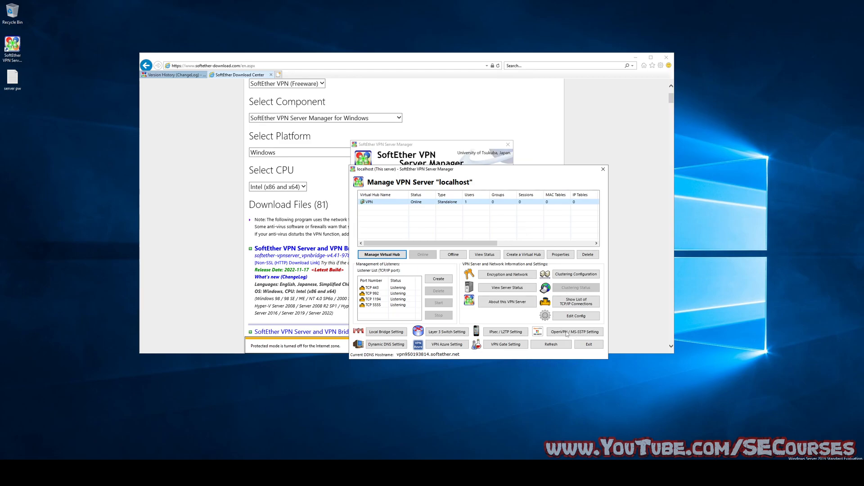
# - From OpenVPN / MS-SSTP Setting, save the sample OpenVPN client config ZIP to Downloads
pyautogui.click(575, 332)
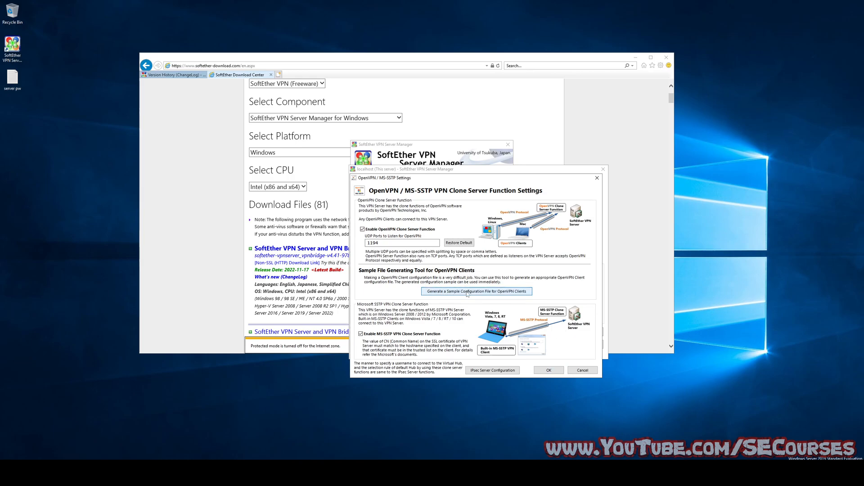
pyautogui.click(476, 291)
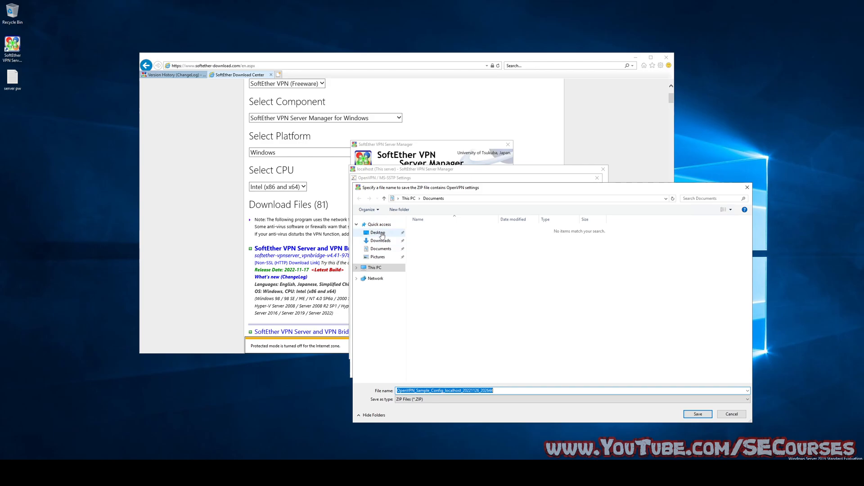
pyautogui.click(378, 232)
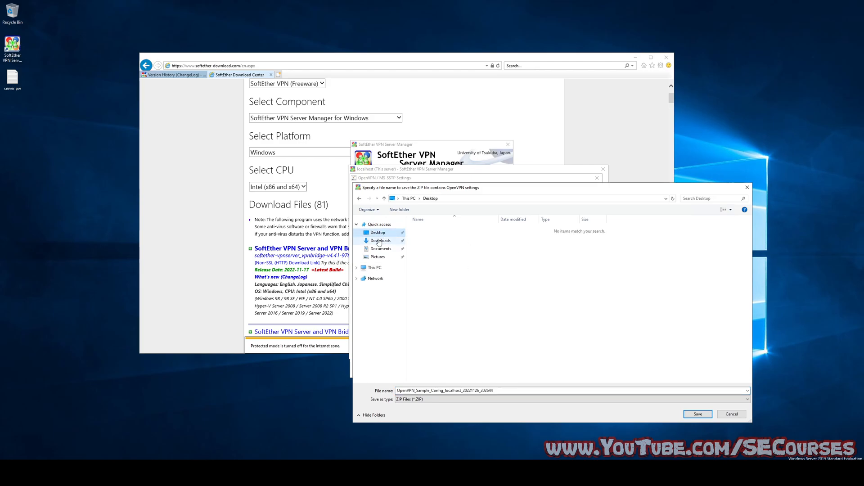
pyautogui.click(380, 241)
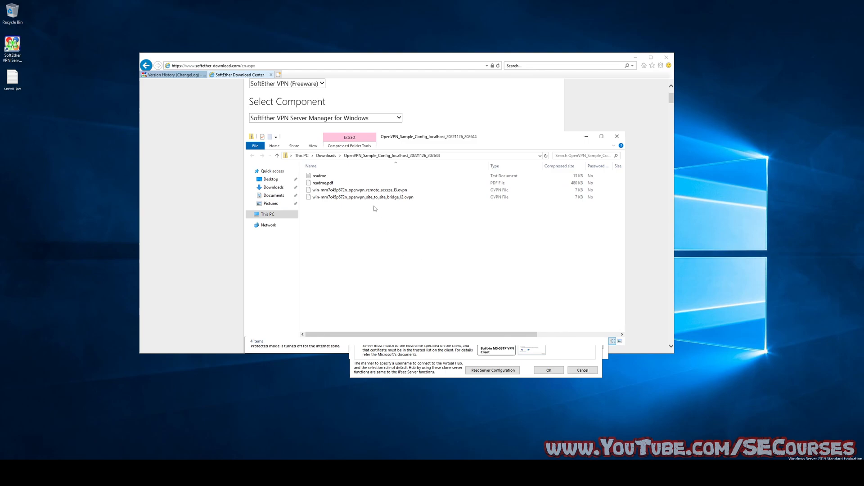
# - Copy the remote_access .ovpn profile to the desktop and open it with Notepad
pyautogui.click(358, 189)
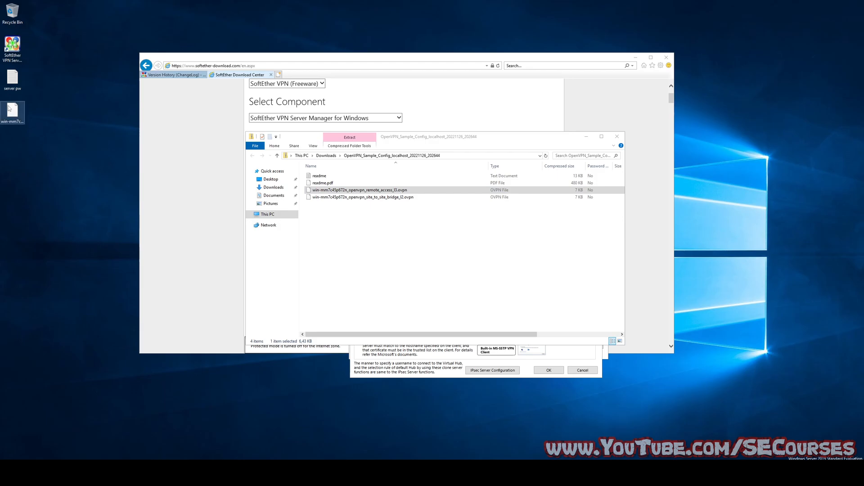
pyautogui.click(358, 189)
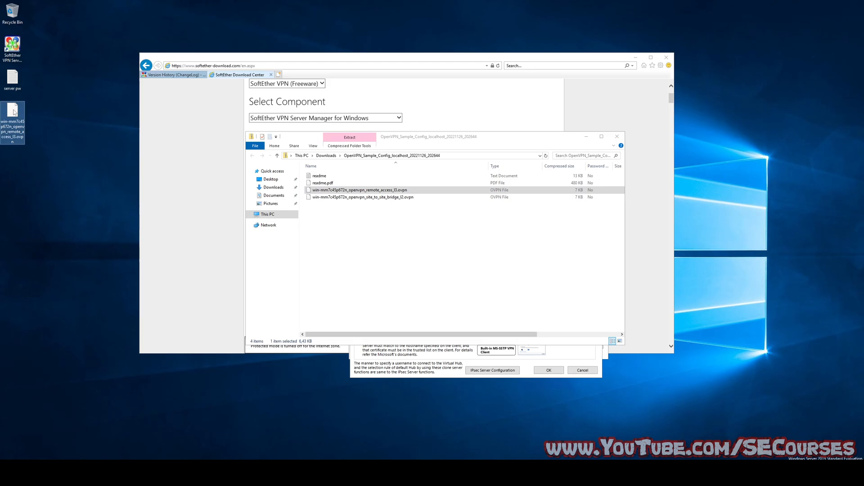
pyautogui.rightClick(13, 121)
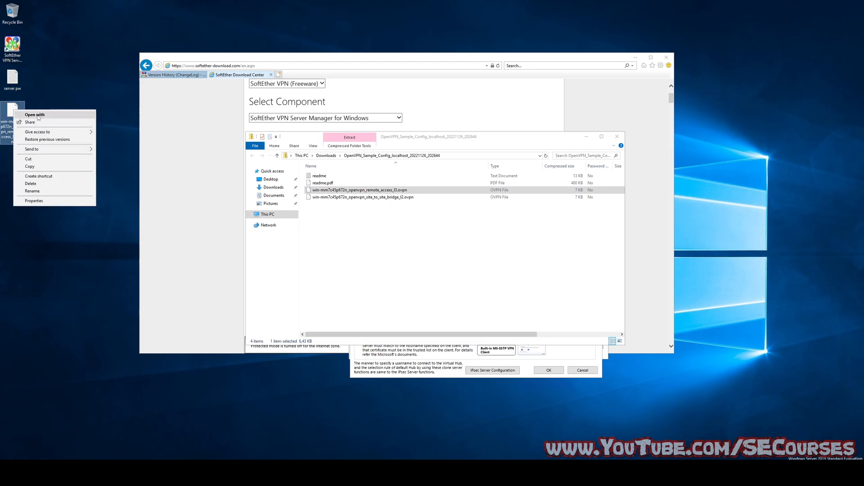
pyautogui.click(34, 115)
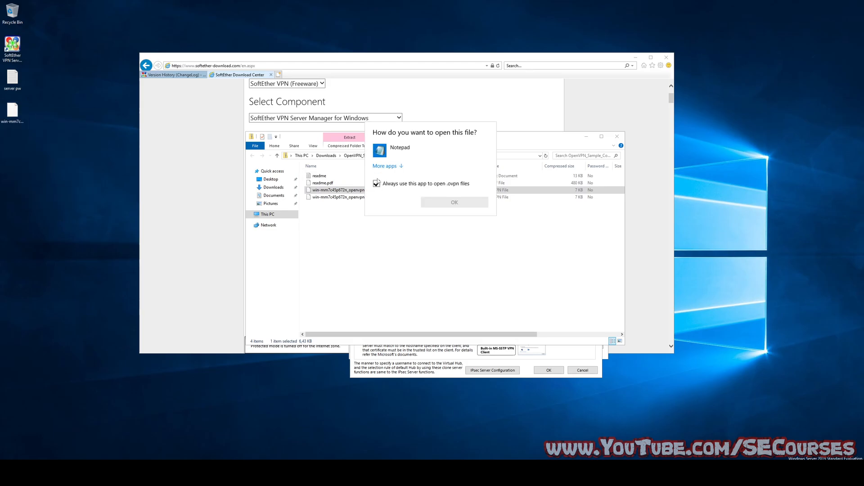
pyautogui.click(385, 166)
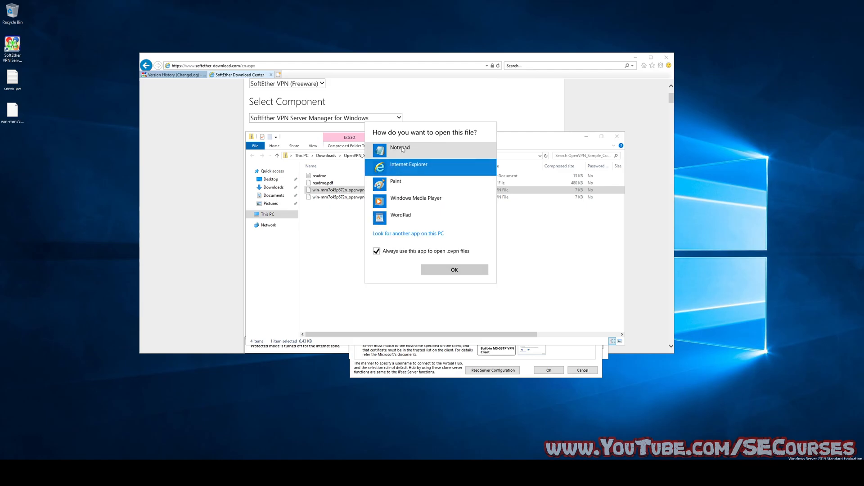
pyautogui.click(400, 148)
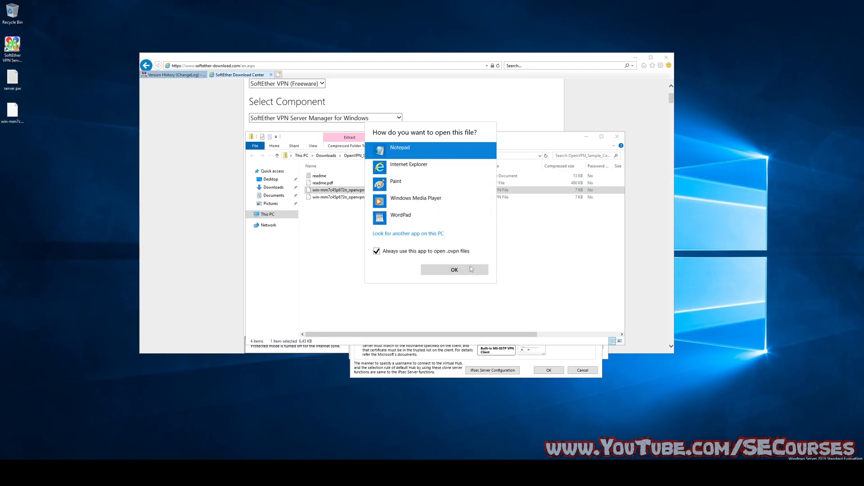
pyautogui.click(454, 270)
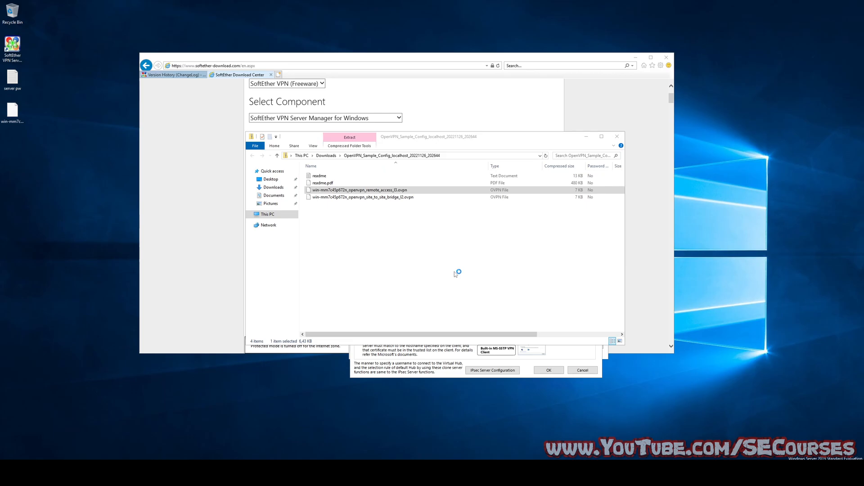
# - Replace the hostname on the profile's remote line with 198.245.73.86, keeping port 1194
pyautogui.doubleClick(357, 189)
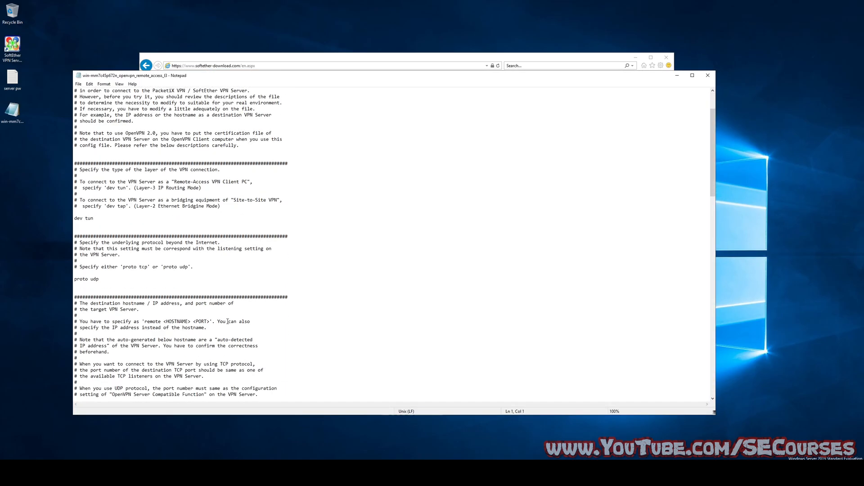
pyautogui.scroll(-3)
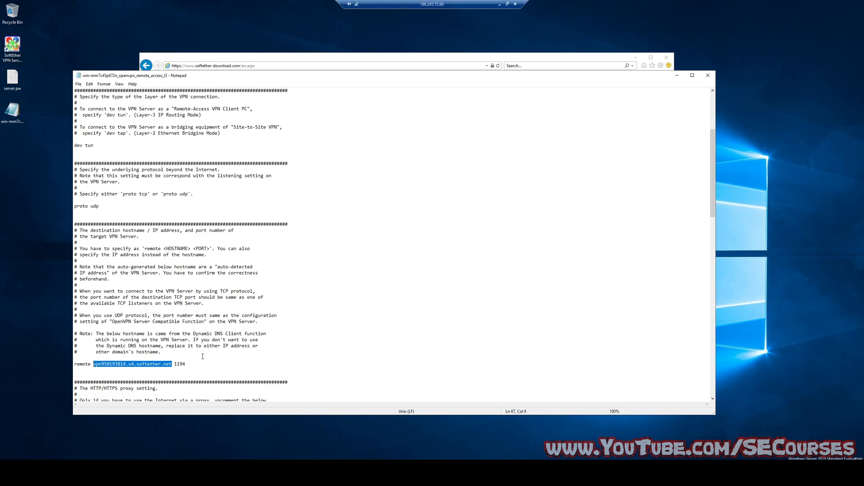
pyautogui.write('198 1194')
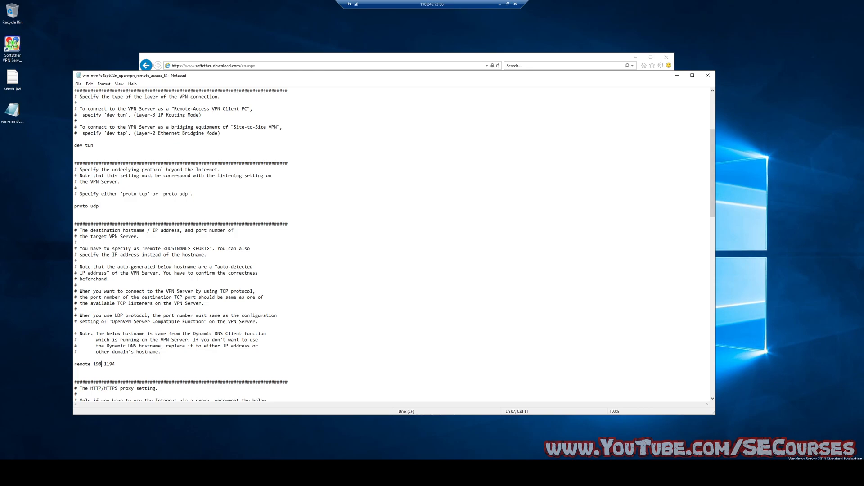
pyautogui.write('.245.73.86')
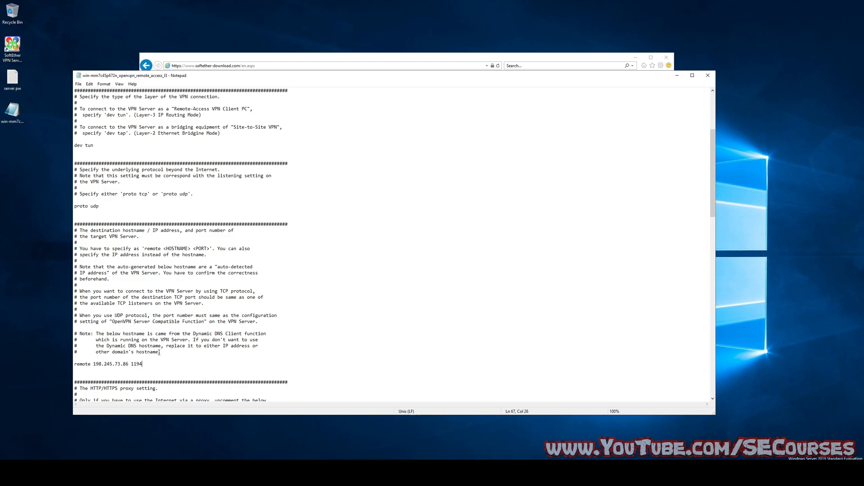
pyautogui.click(89, 83)
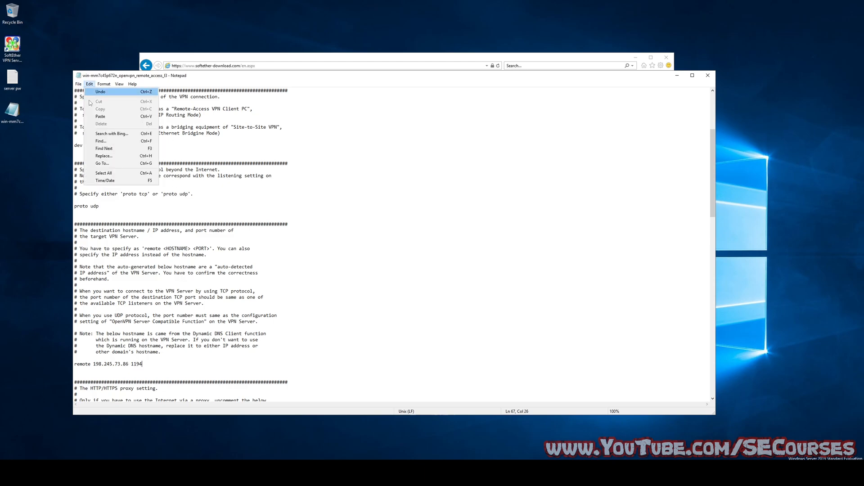
pyautogui.click(380, 215)
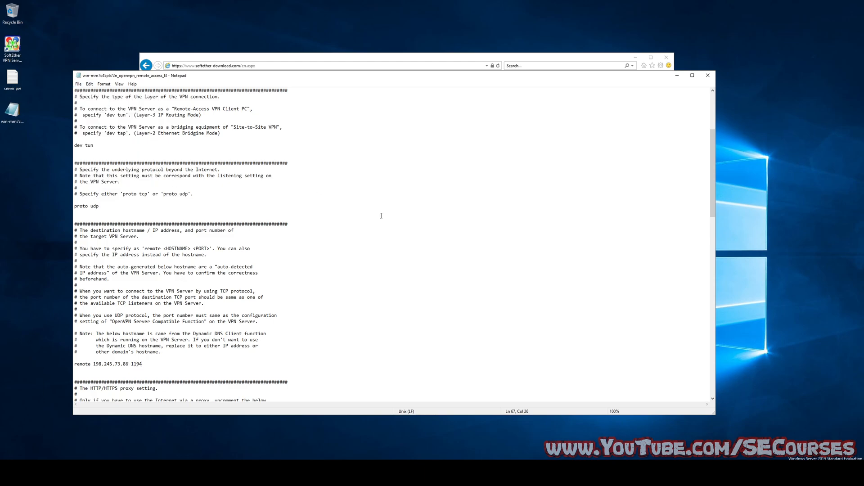
pyautogui.click(76, 217)
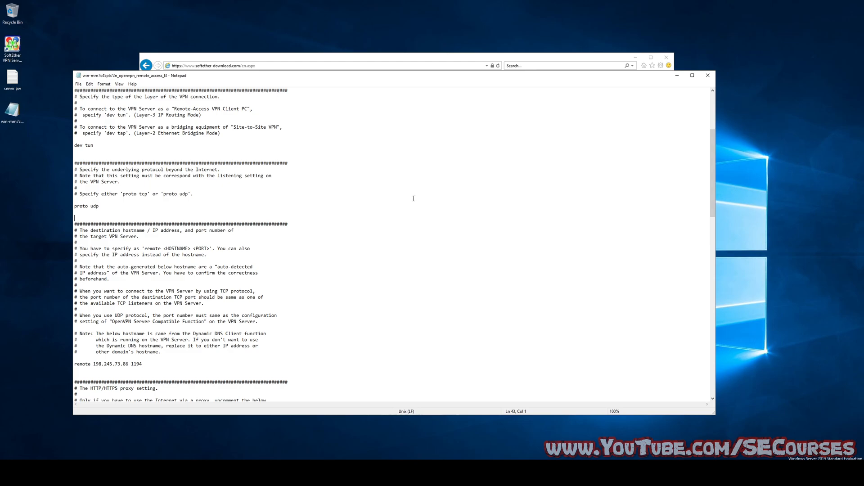
pyautogui.moveTo(458, 199)
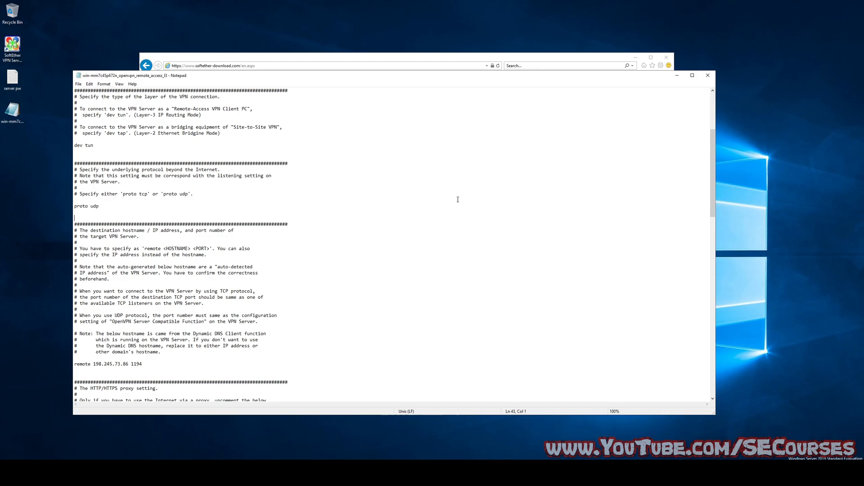
pyautogui.moveTo(434, 193)
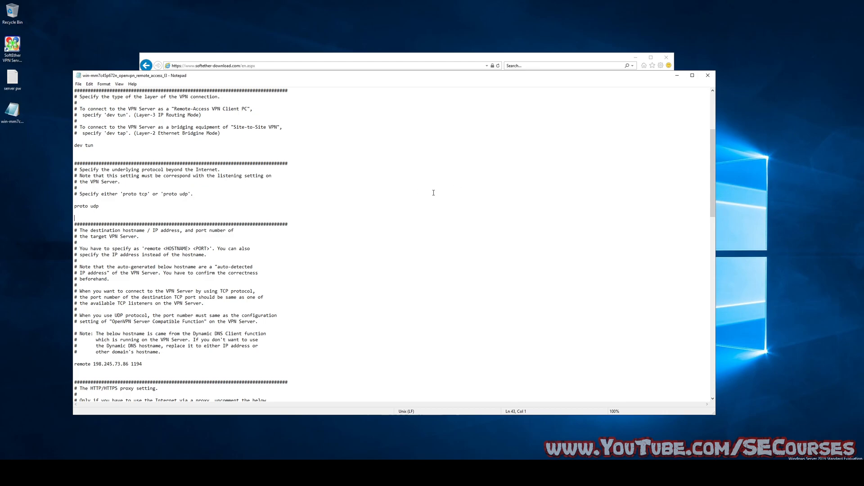
pyautogui.moveTo(464, 165)
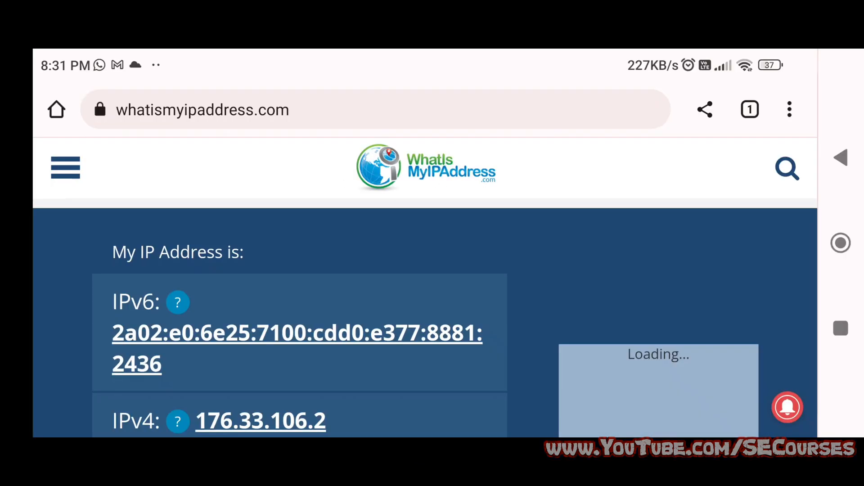
pyautogui.moveTo(73, 240)
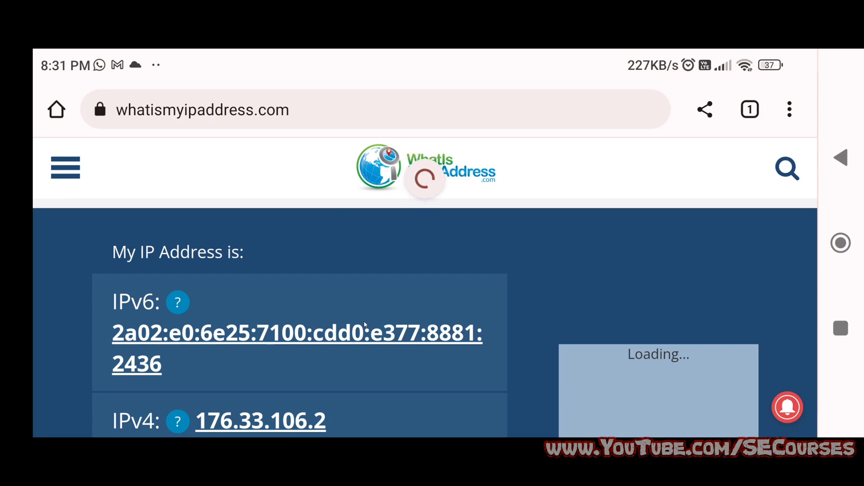
pyautogui.scroll(-3)
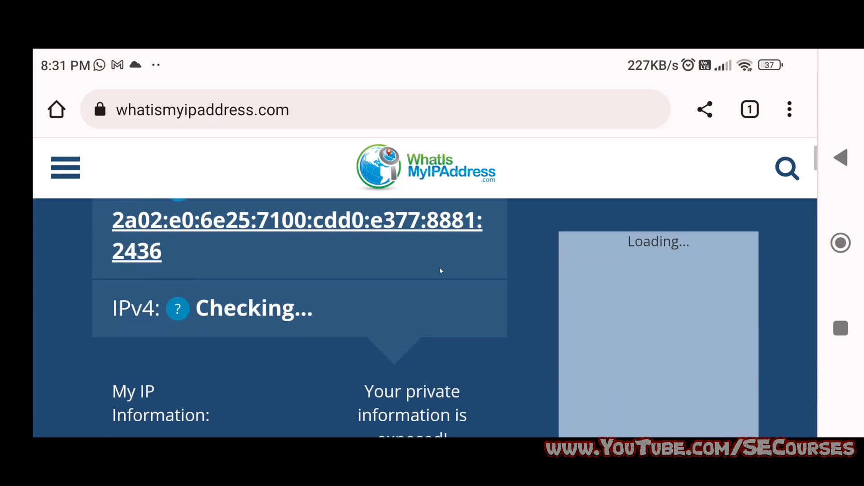
pyautogui.scroll(-3)
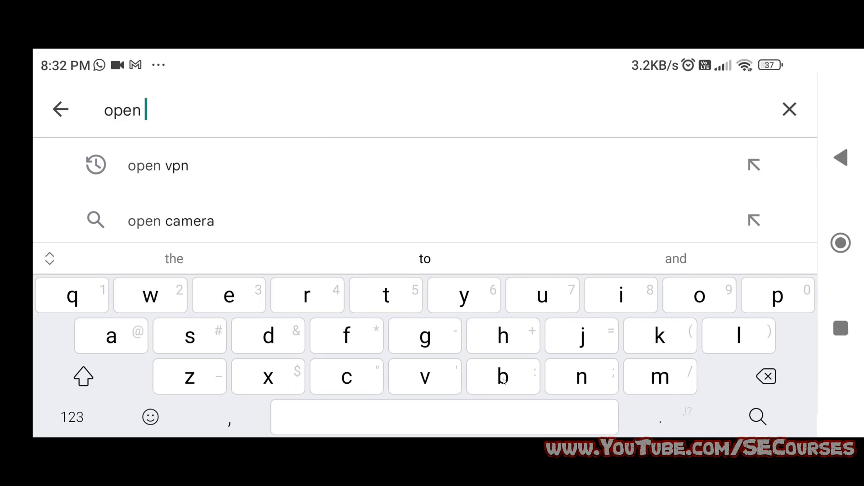
# - Import test.ovpn into OpenVPN Connect with username testvpn and a saved password
pyautogui.click(158, 166)
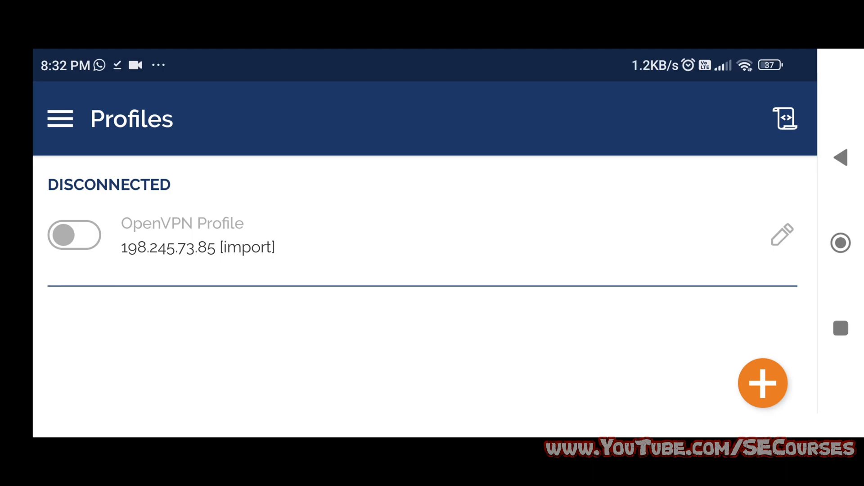
pyautogui.click(763, 383)
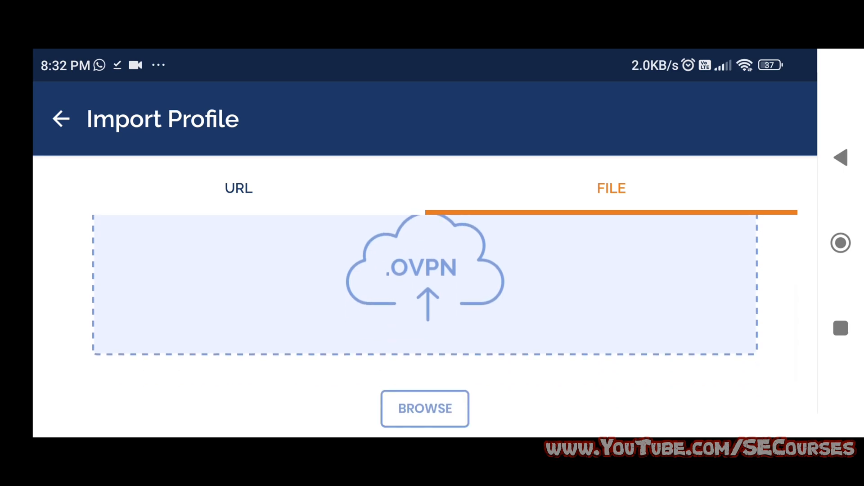
pyautogui.click(425, 409)
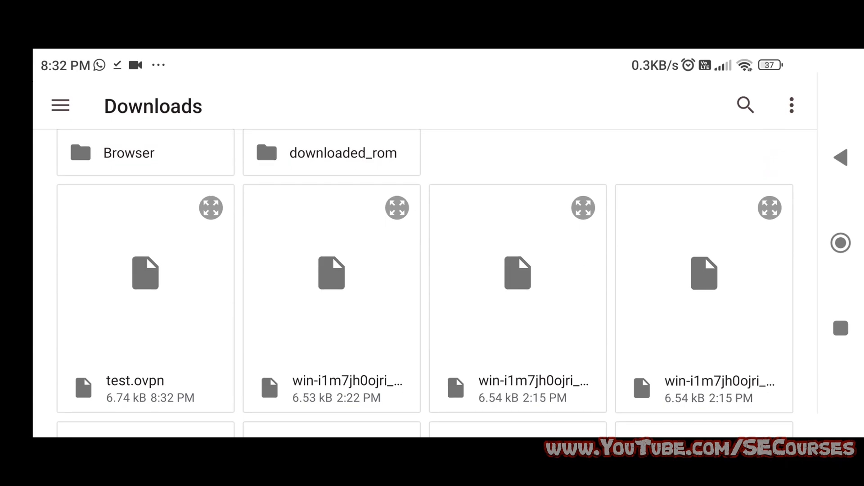
pyautogui.click(135, 273)
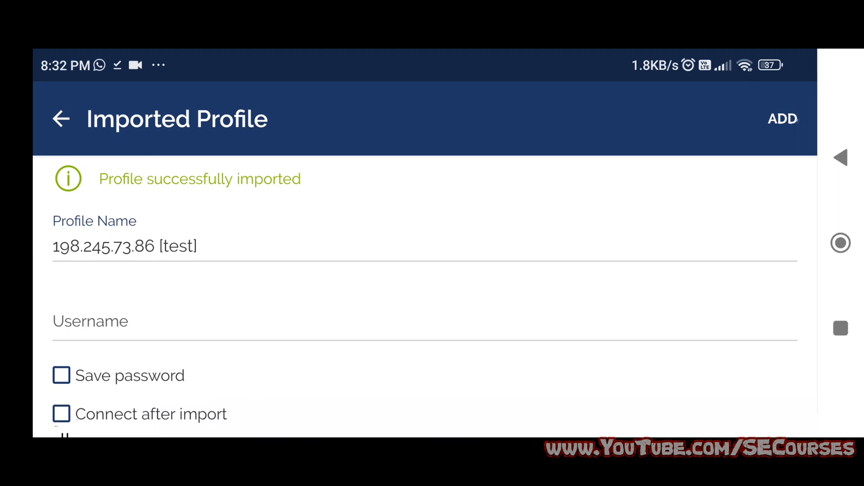
pyautogui.click(422, 321)
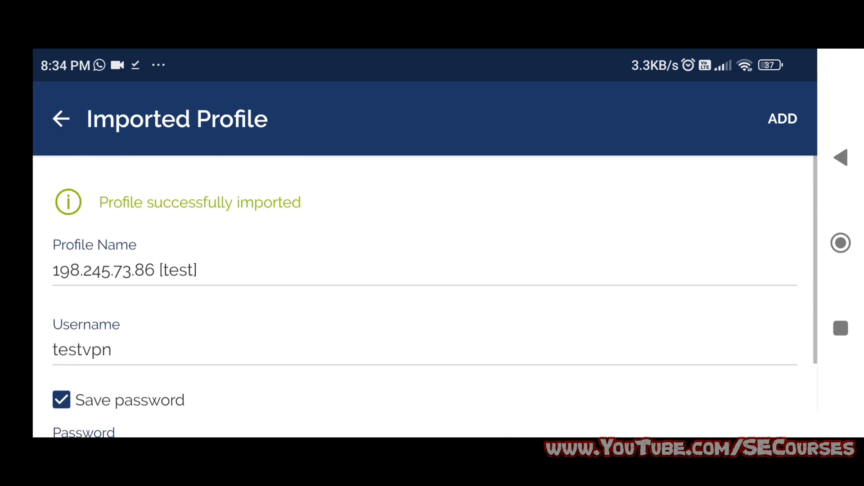
pyautogui.scroll(-3)
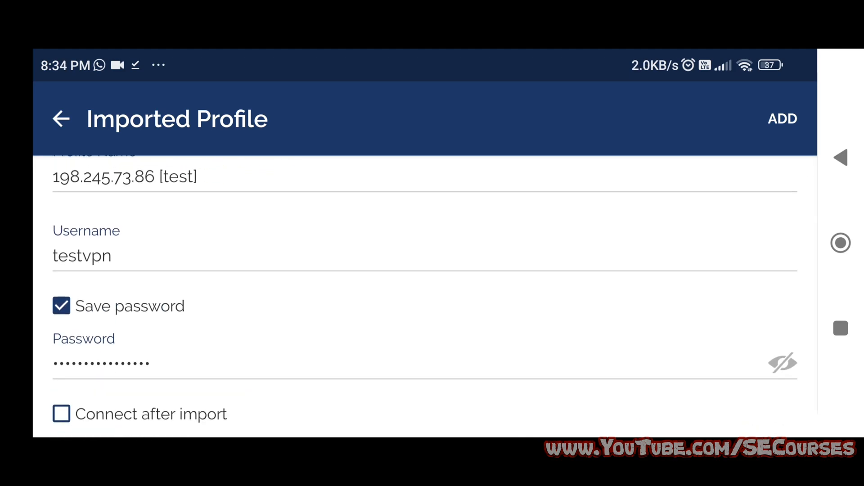
pyautogui.click(782, 119)
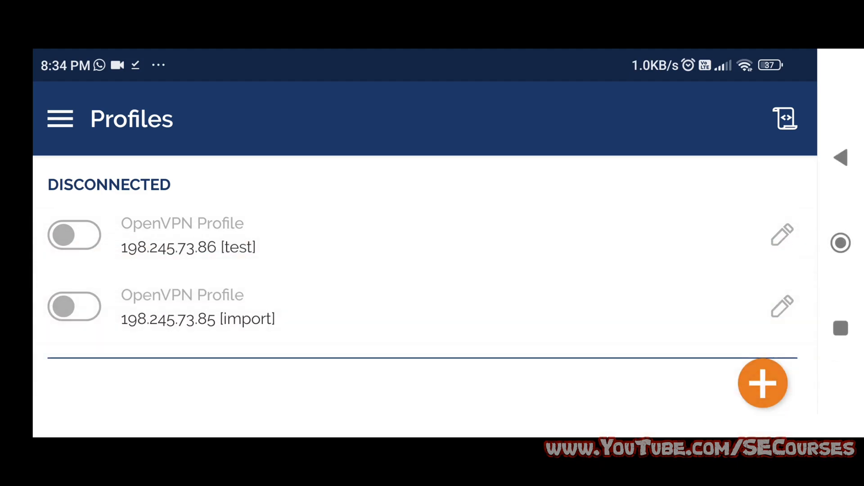
# - Connect the 198.245.73.86 [test] profile without a client certificate, then check the IPv4 shows 198.245.73.86
pyautogui.click(74, 235)
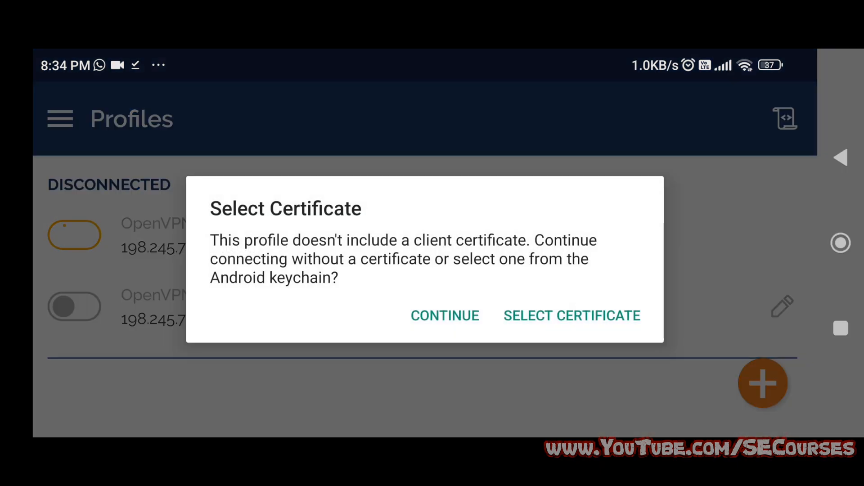
pyautogui.click(445, 315)
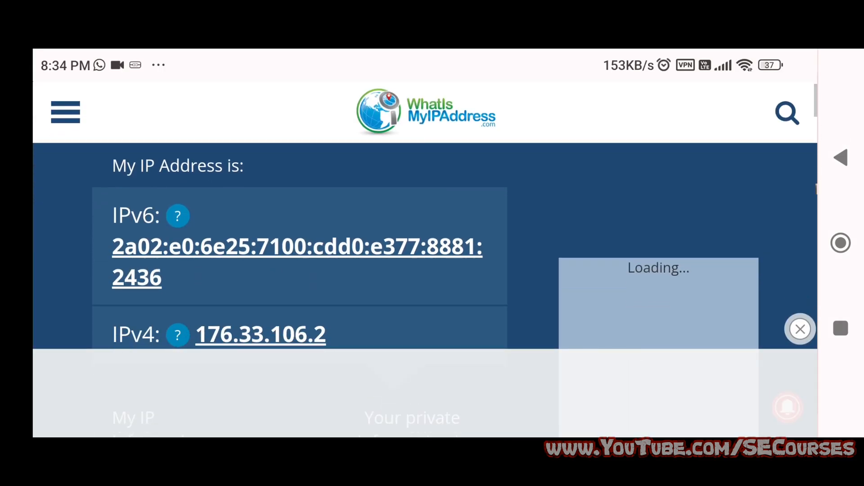
pyautogui.scroll(-3)
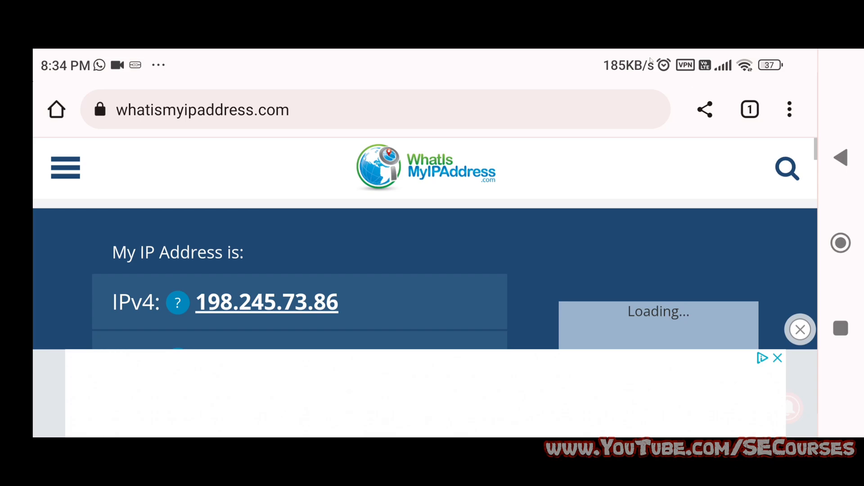
pyautogui.moveTo(693, 72)
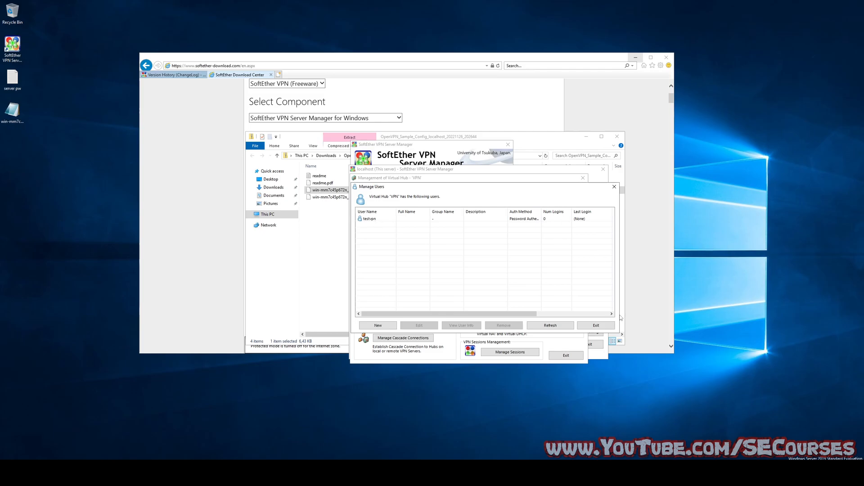
# - Exit Manage Users and open the hub's Virtual NAT and Virtual DHCP Server (SecureNAT) settings
pyautogui.click(614, 187)
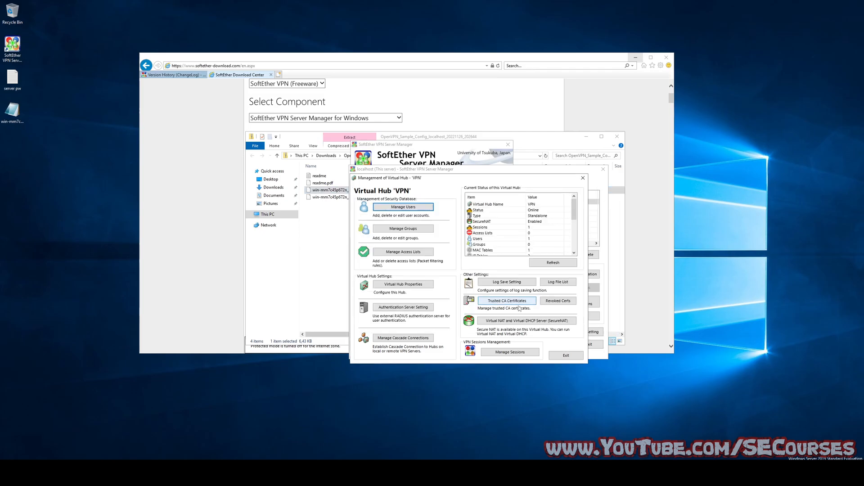
pyautogui.click(509, 320)
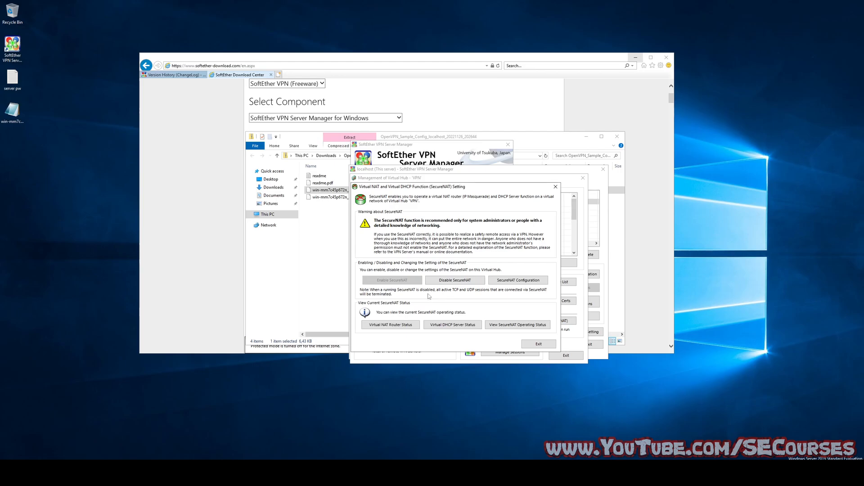